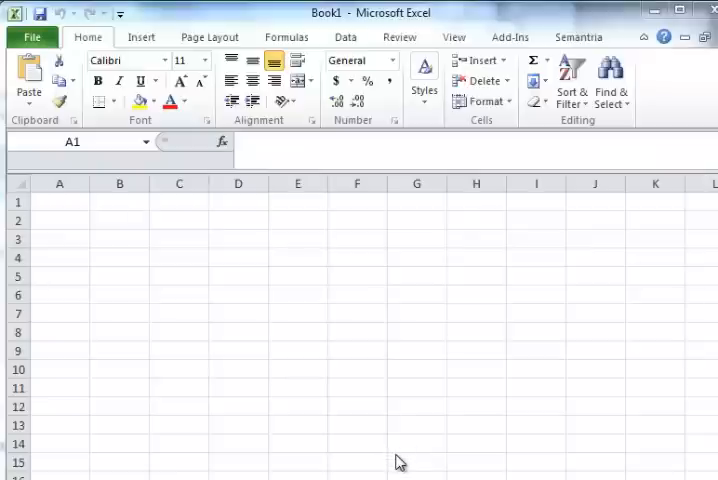
mouse_move(344, 422)
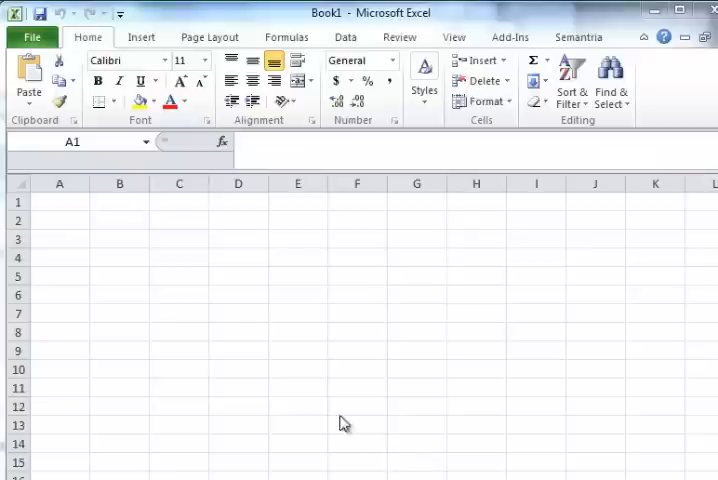
mouse_move(60, 202)
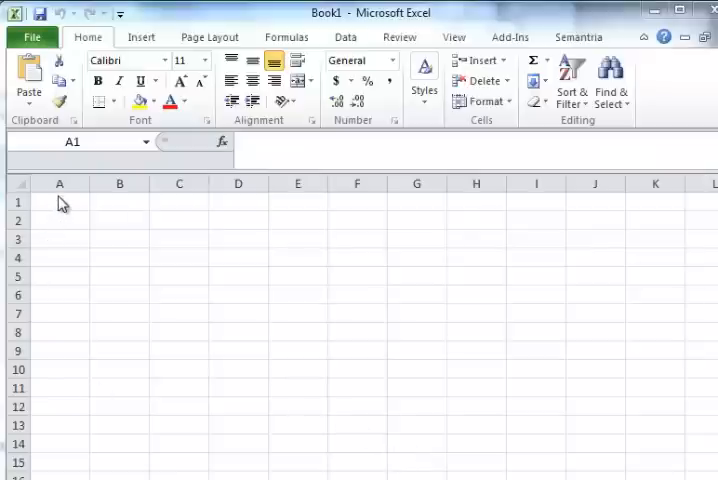
Enter the years 1993, 1997, 2001, 2005, 2007 in cells A1:A5
left_click(59, 202)
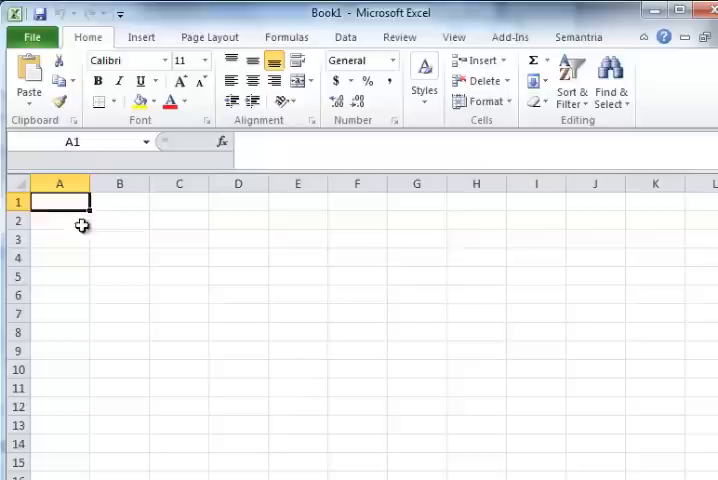
mouse_move(123, 216)
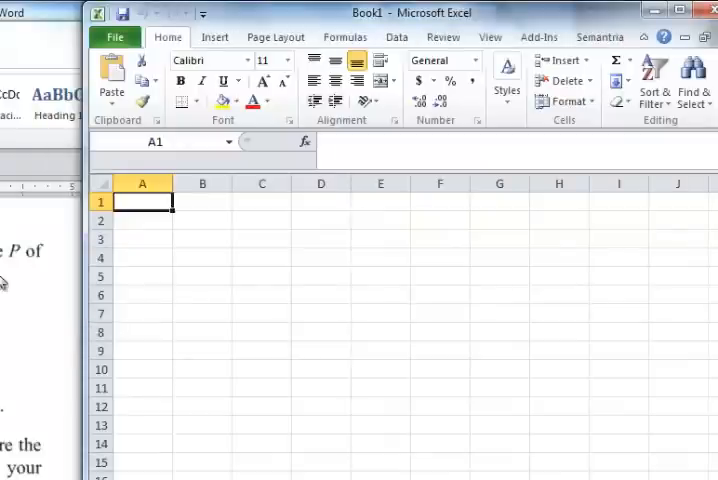
mouse_move(113, 315)
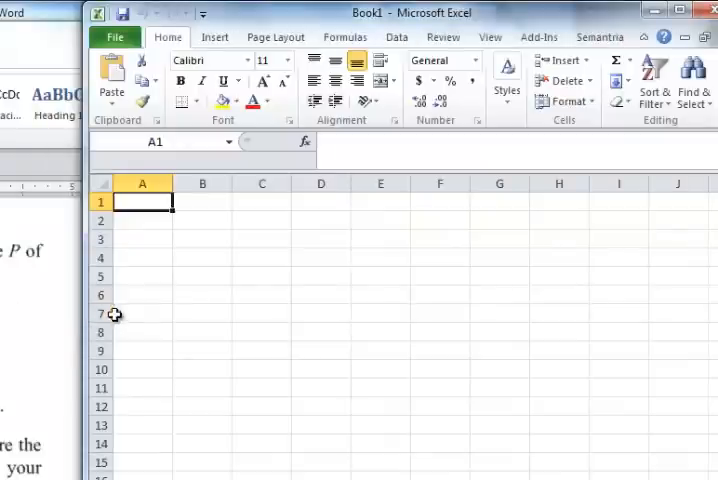
mouse_move(142, 233)
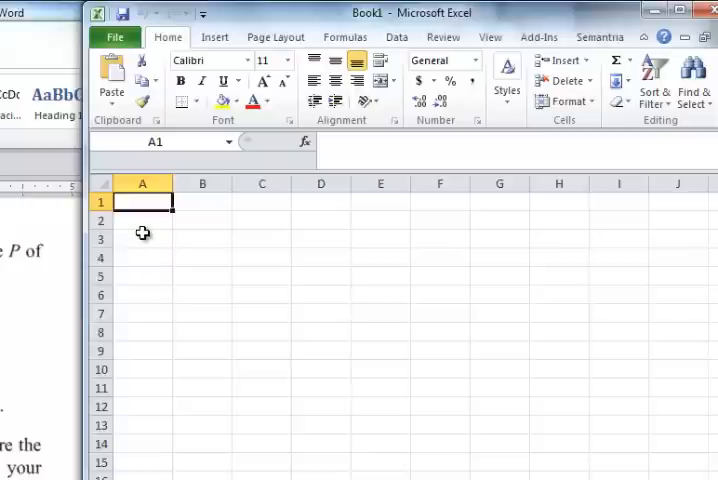
mouse_move(163, 295)
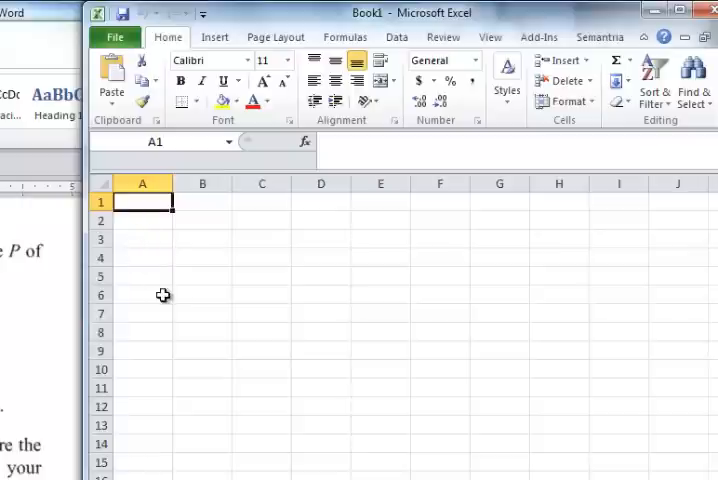
type("1993")
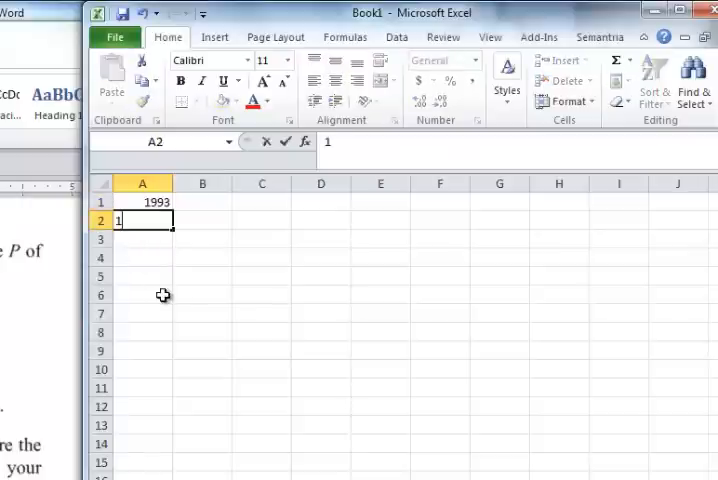
type("997")
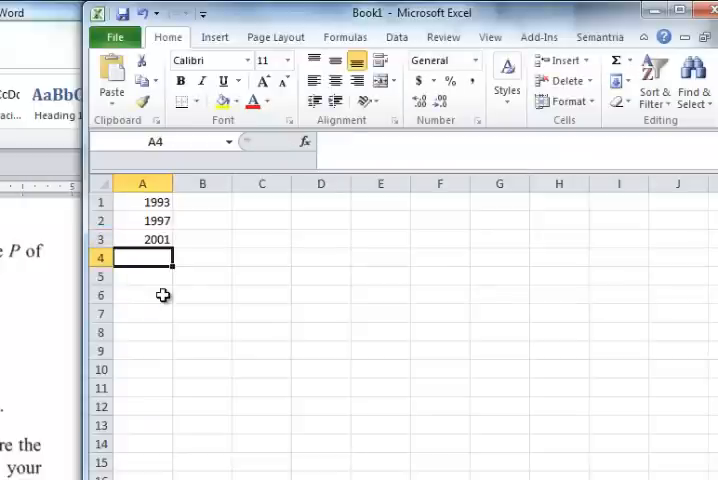
type("2005")
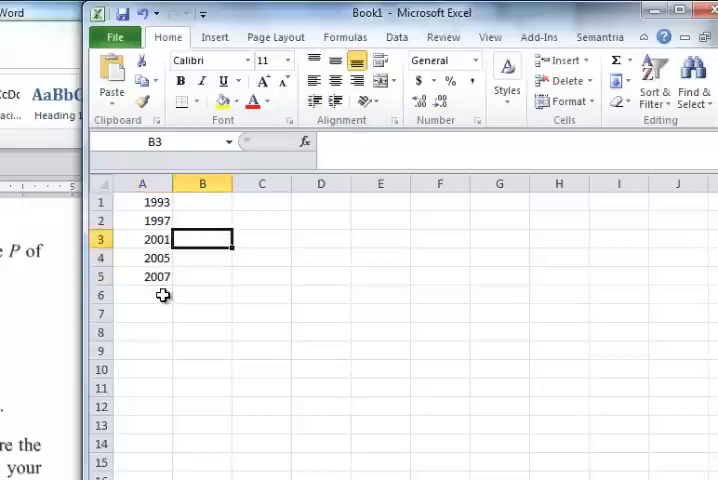
Enter the values 20.5, 21.6, 22.4, 22.7, 23.5 in cells B1:B5
left_click(203, 202)
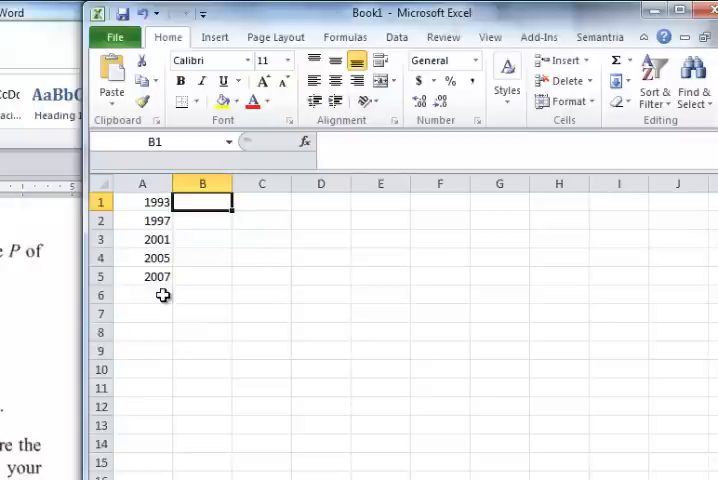
type("20.5")
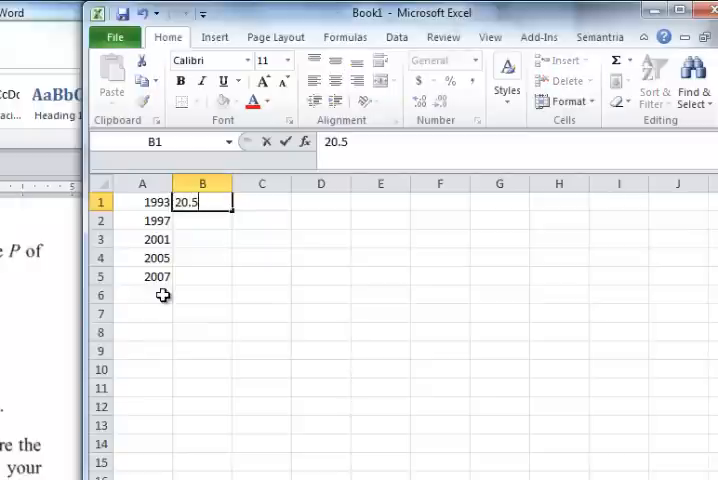
key("Return")
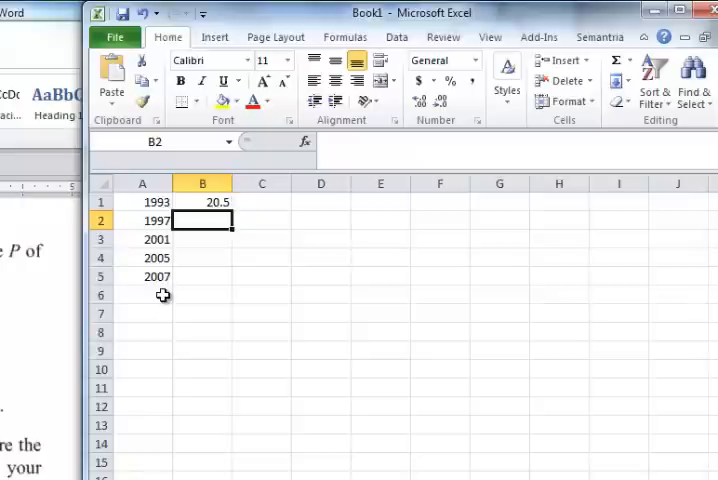
type("21.6")
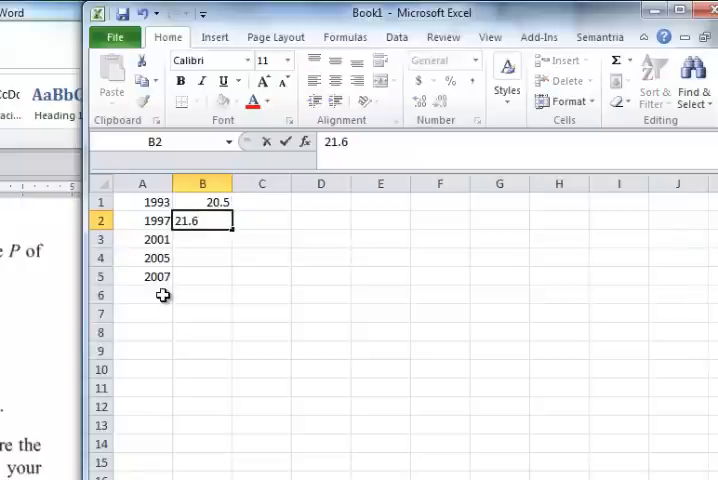
type("22.4")
left_click(203, 276)
type("23")
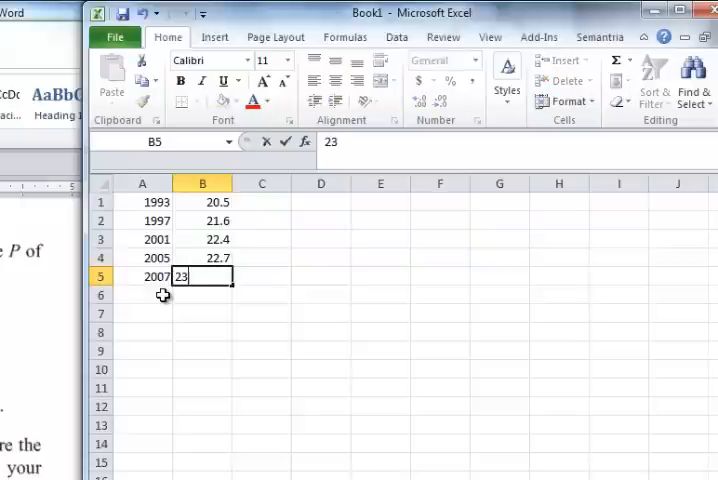
type(".5")
key("Return")
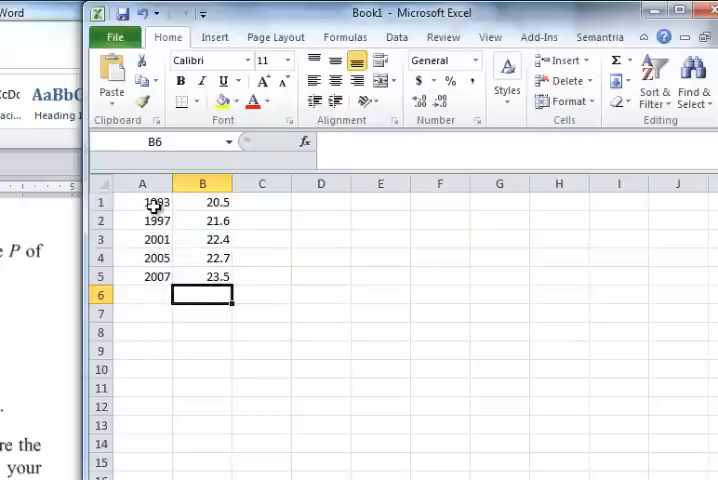
Select A1:B5 and insert a Scatter with only Markers chart
left_click(142, 201)
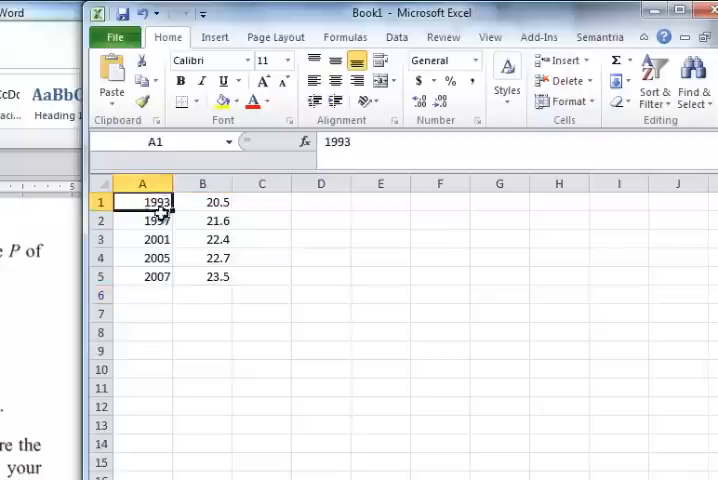
left_click_drag(142, 201, 203, 277)
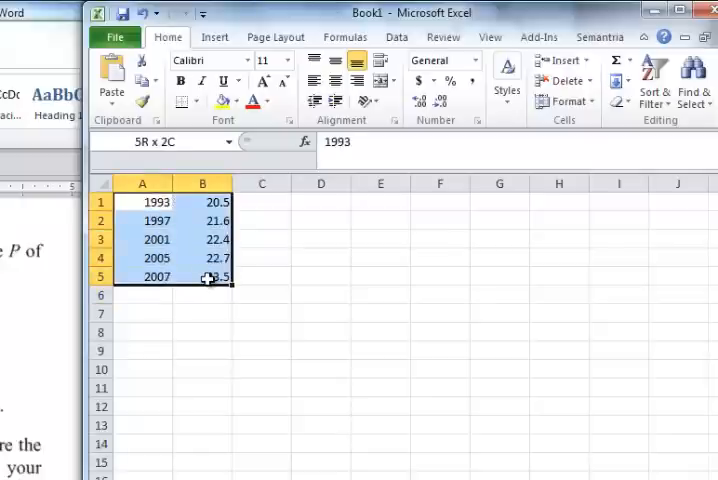
left_click(201, 331)
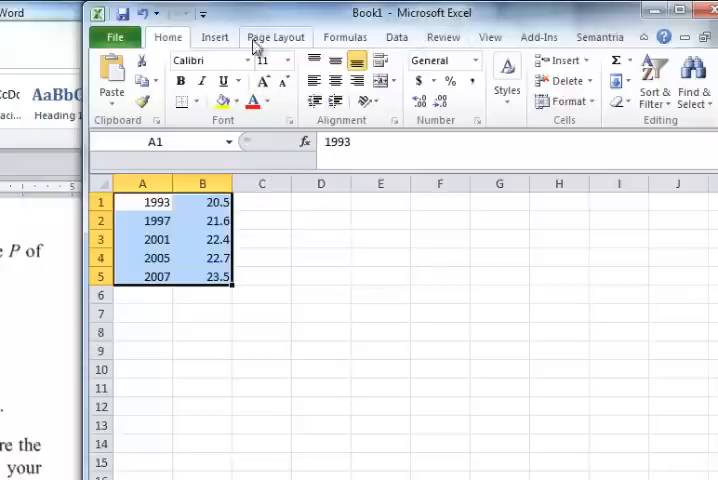
left_click(214, 37)
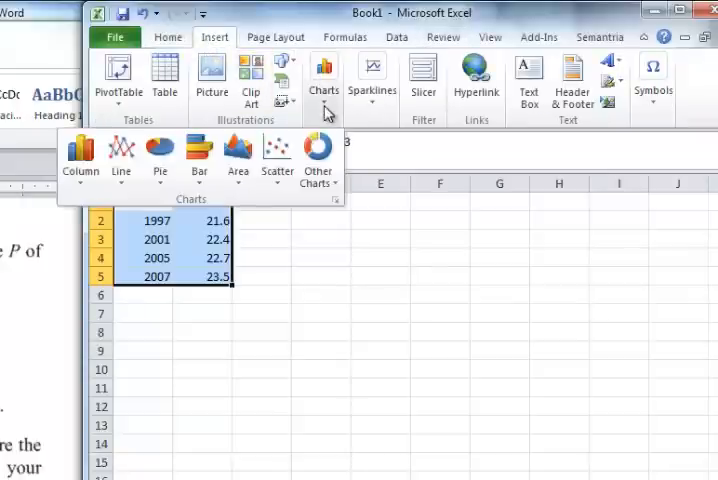
left_click(277, 160)
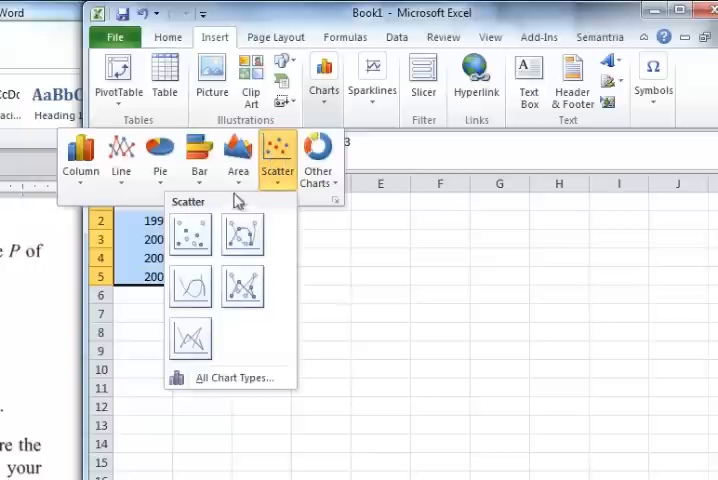
mouse_move(189, 238)
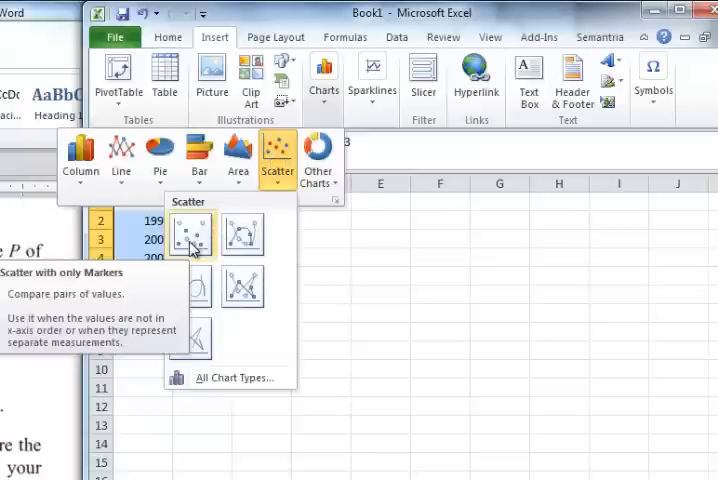
left_click(190, 234)
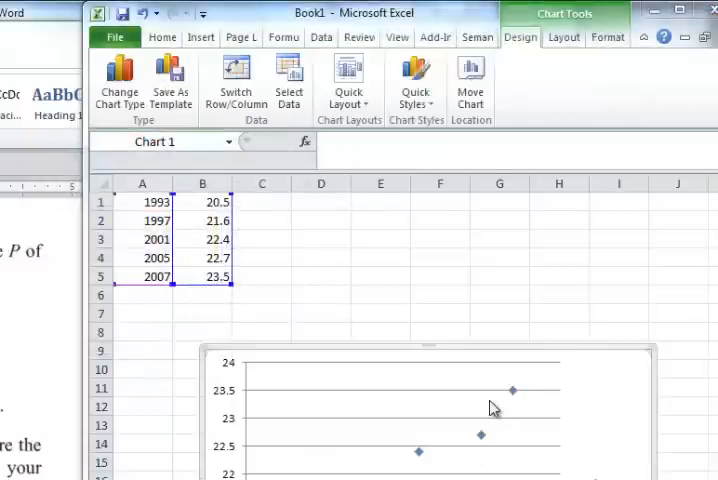
mouse_move(445, 472)
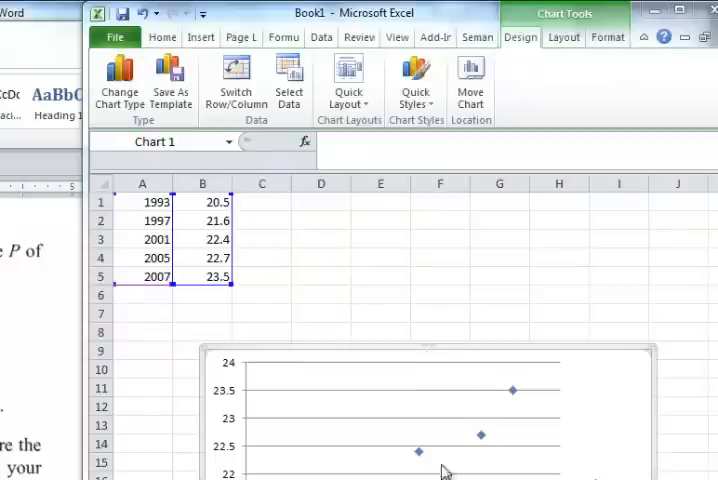
mouse_move(398, 347)
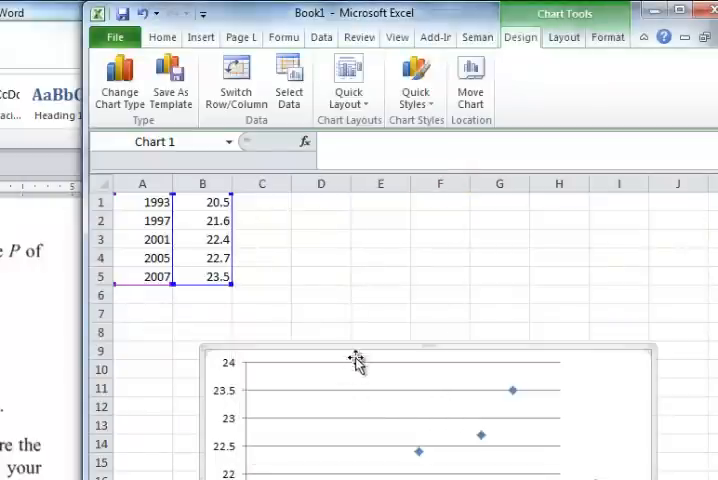
mouse_move(405, 259)
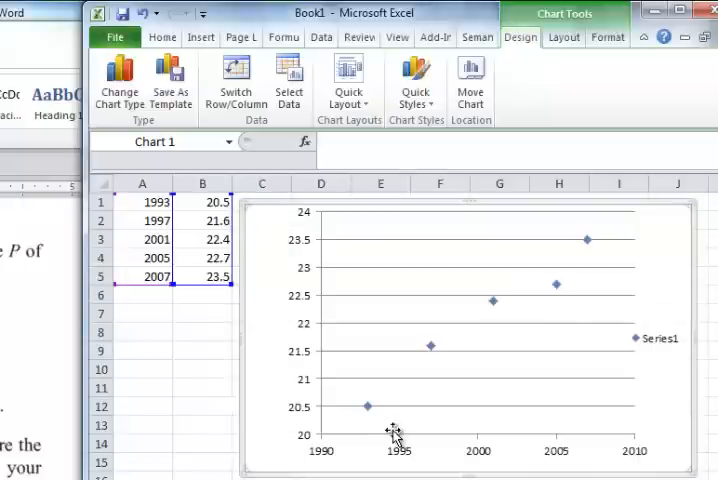
mouse_move(598, 247)
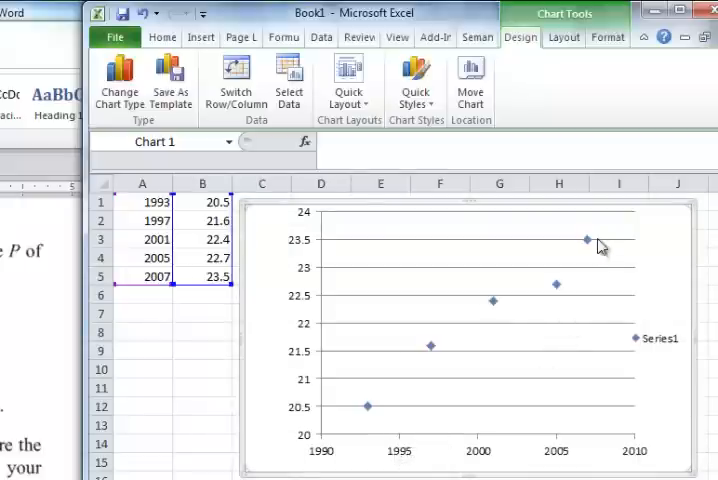
mouse_move(332, 403)
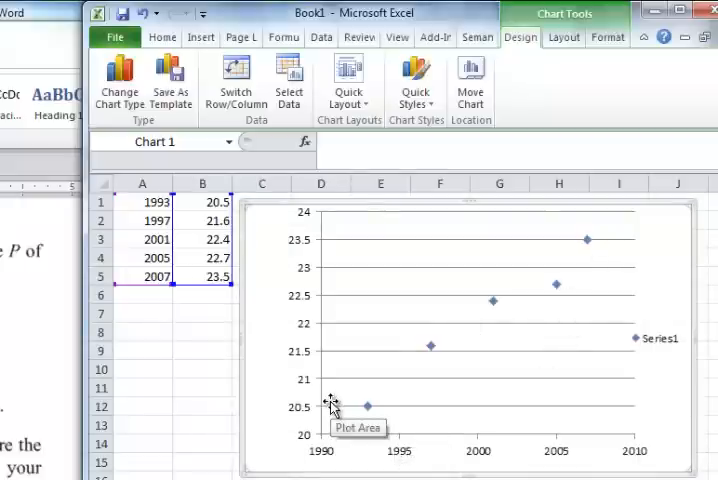
mouse_move(343, 331)
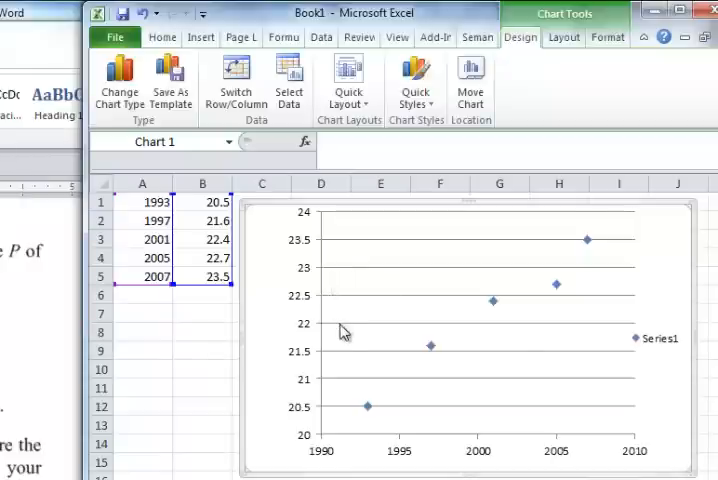
mouse_move(343, 332)
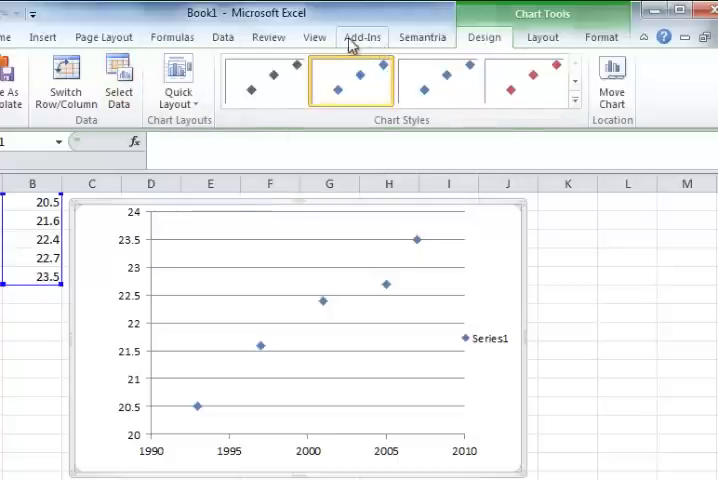
Add a Linear Trendline to the scatter chart from Chart Tools Layout
left_click(223, 37)
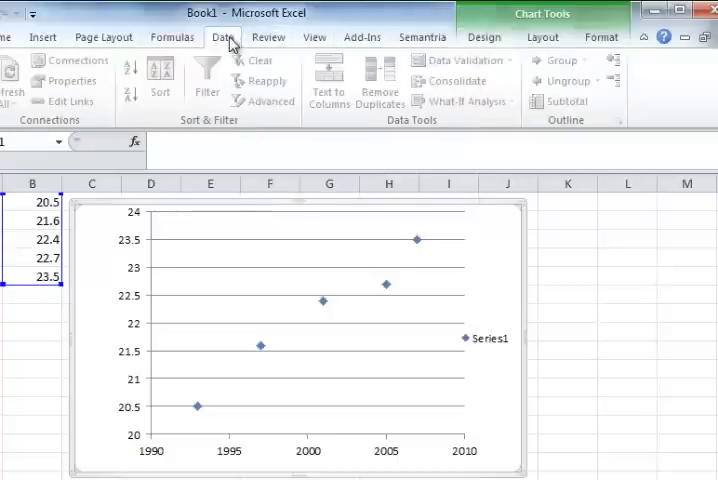
left_click(484, 37)
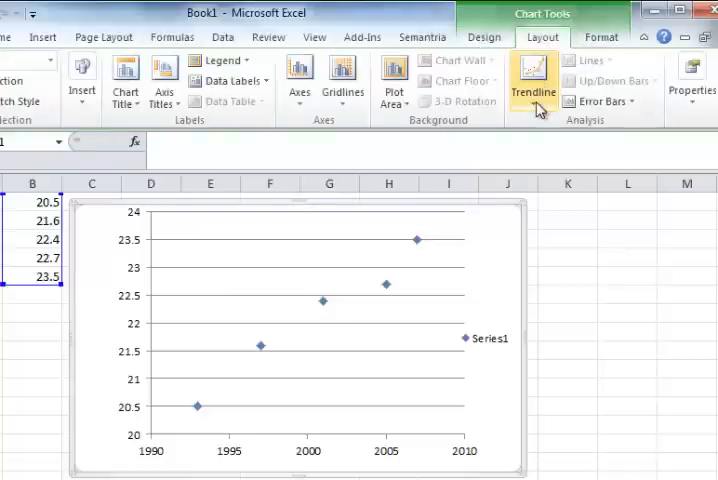
mouse_move(534, 90)
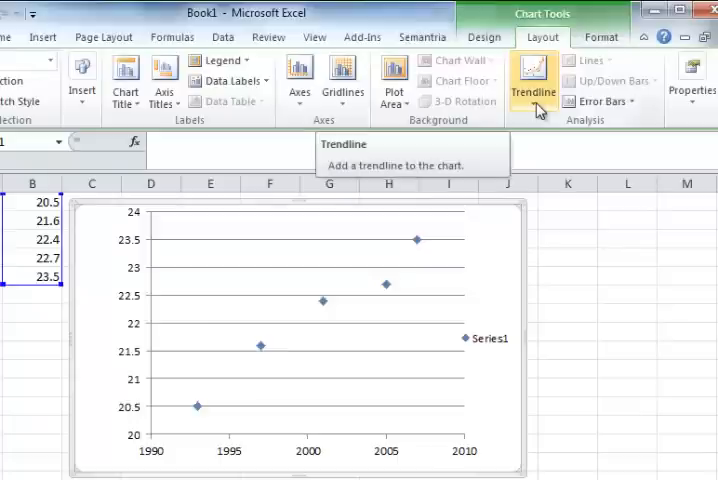
left_click(533, 85)
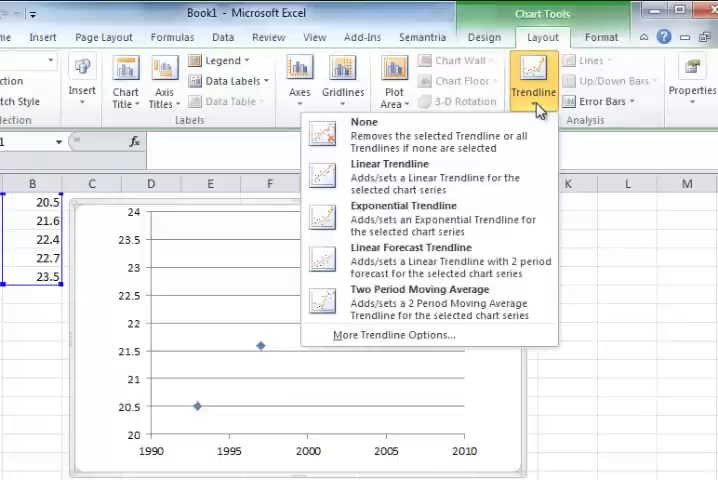
mouse_move(430, 177)
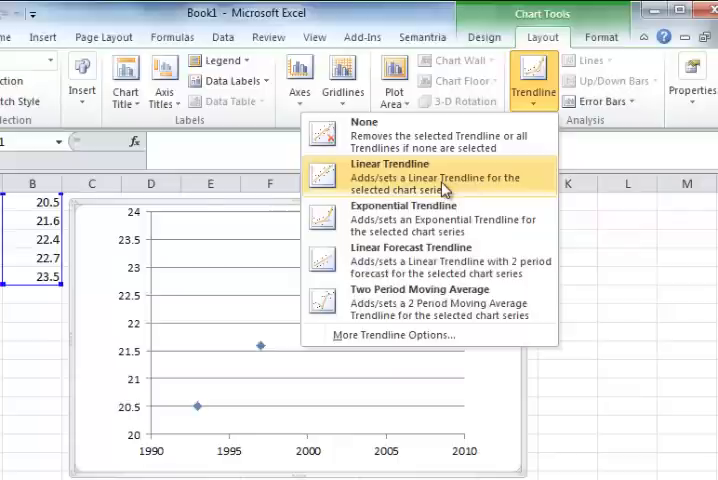
left_click(390, 170)
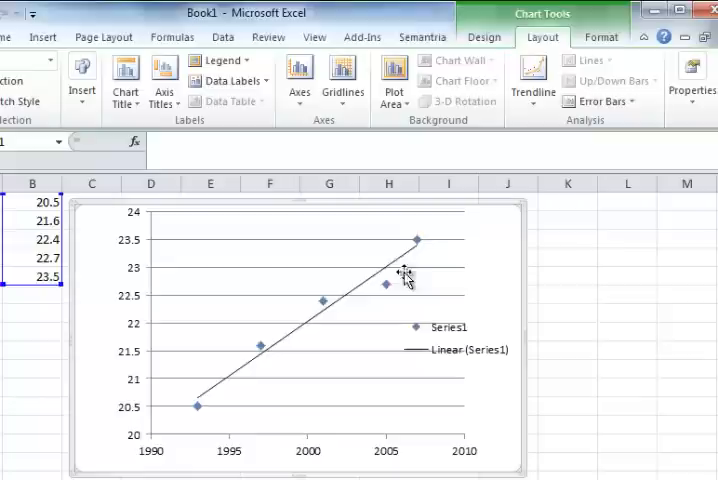
mouse_move(500, 205)
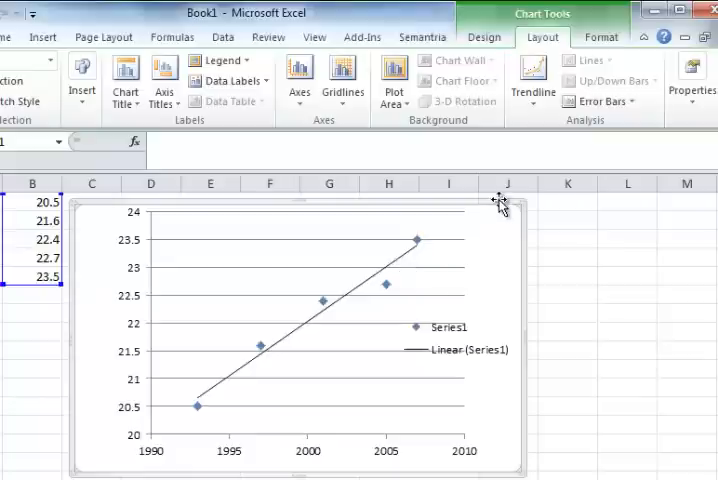
mouse_move(531, 80)
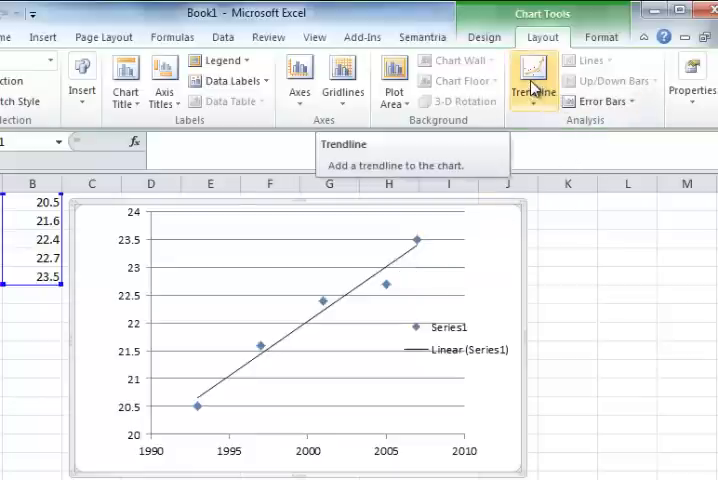
Open More Trendline Options for the linear trendline
left_click(534, 80)
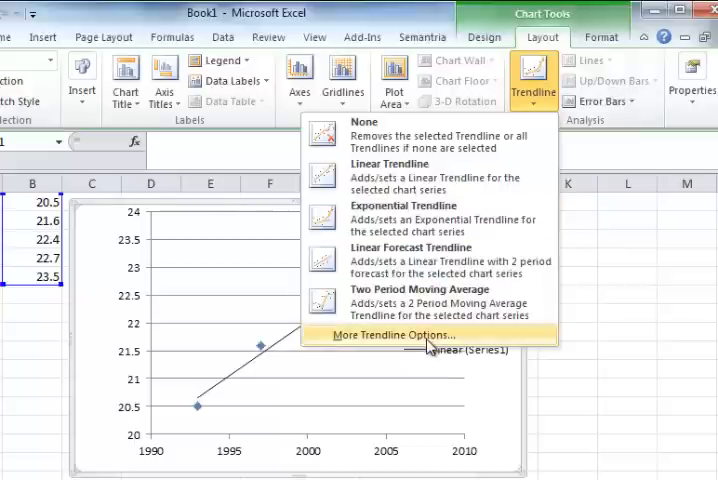
left_click(398, 335)
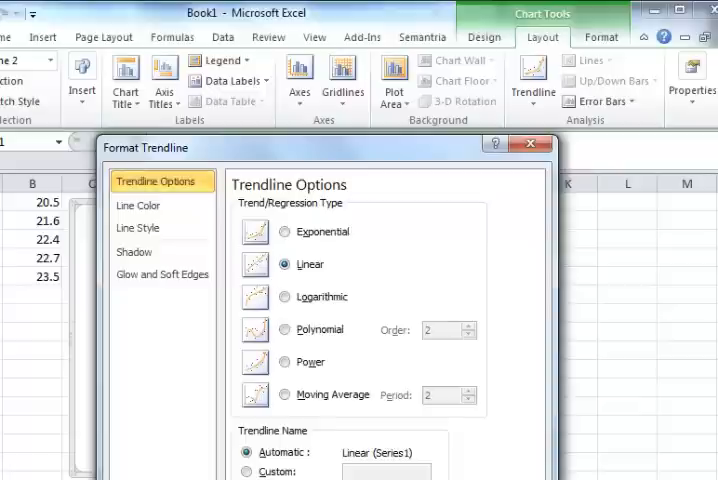
mouse_move(352, 120)
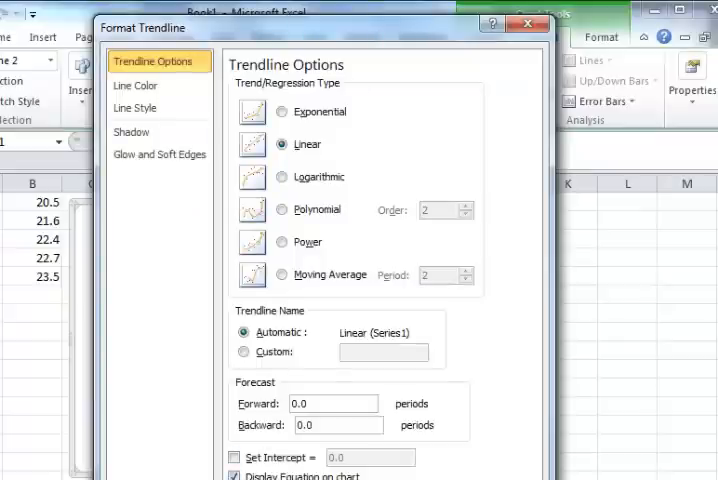
mouse_move(338, 94)
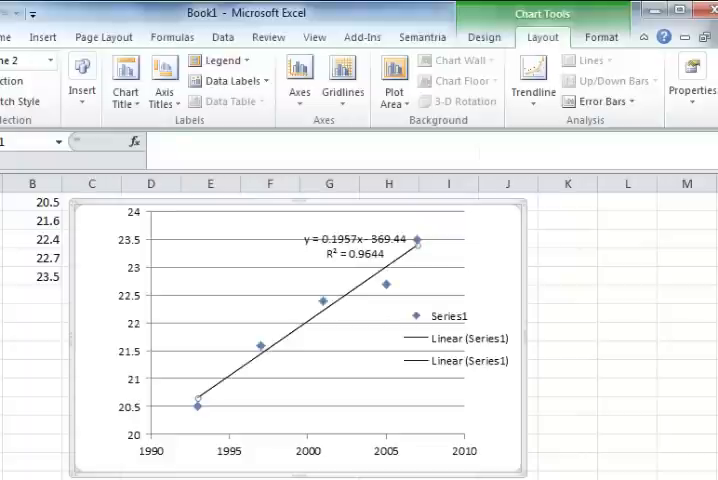
Drag the equation and R² label left, above the trendline near 1995–2000
left_click(355, 250)
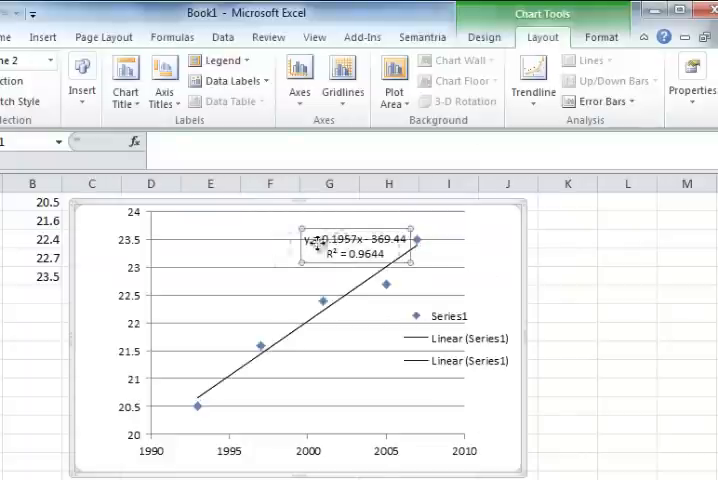
left_click_drag(345, 245, 260, 272)
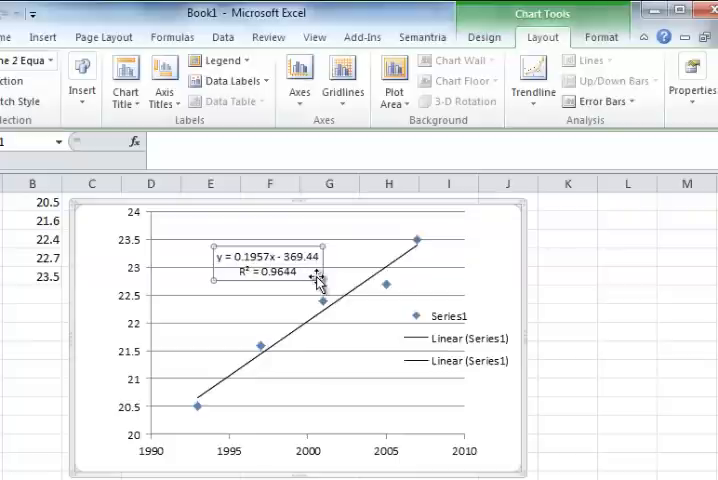
mouse_move(320, 278)
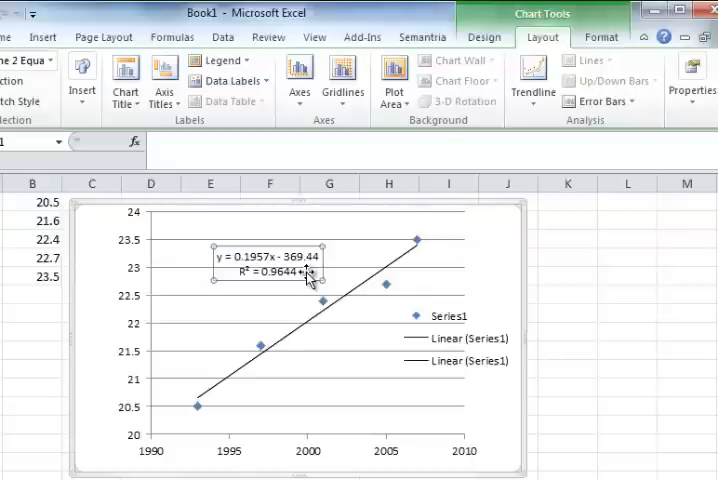
mouse_move(420, 243)
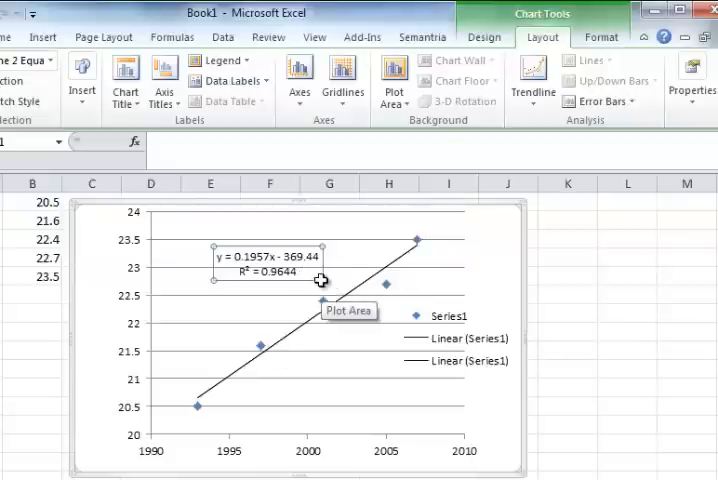
mouse_move(240, 305)
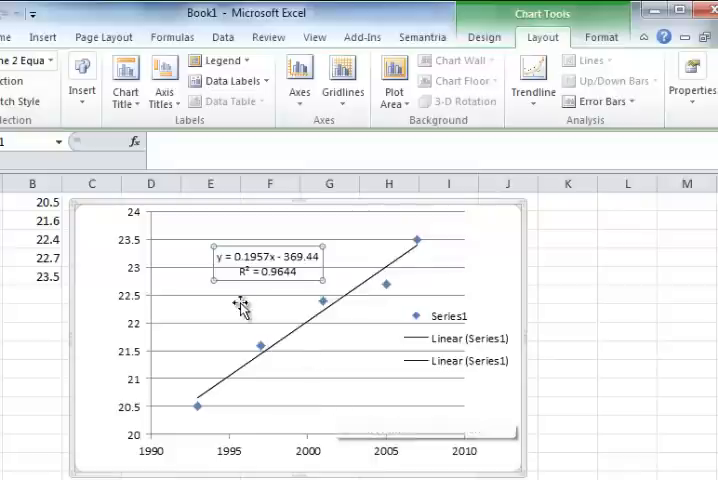
mouse_move(245, 305)
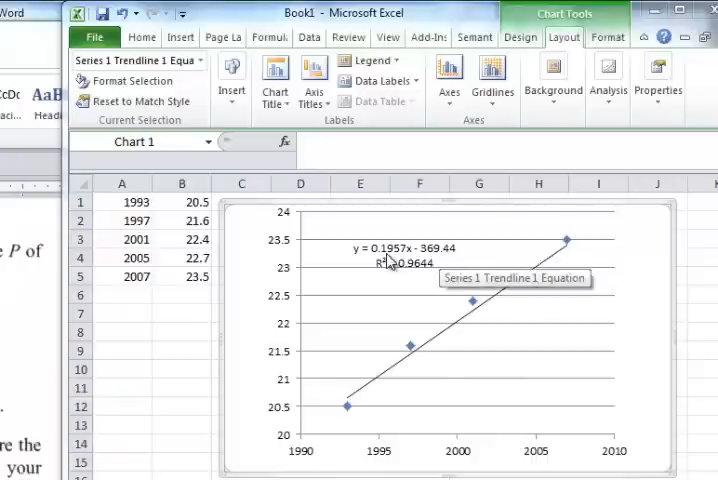
mouse_move(127, 326)
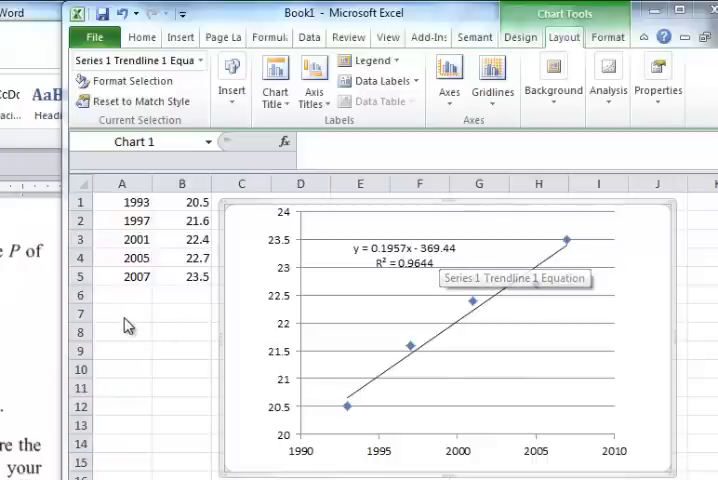
Enter 2003 in A8 and =.1957*A8-369.44 in B8, giving 22.5471
left_click(121, 330)
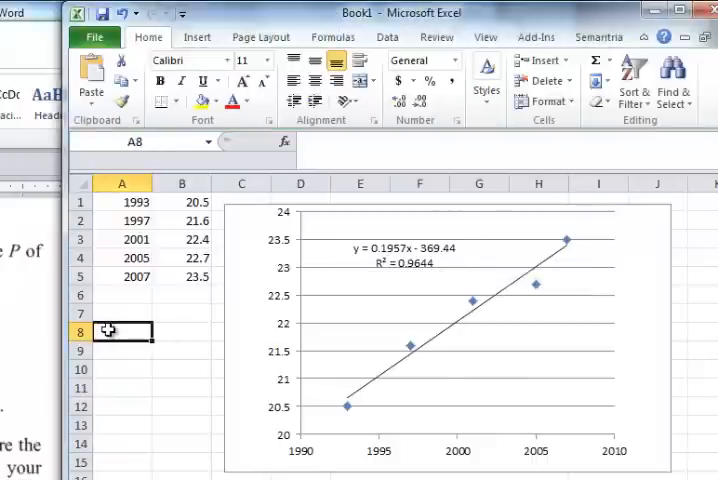
type("2003")
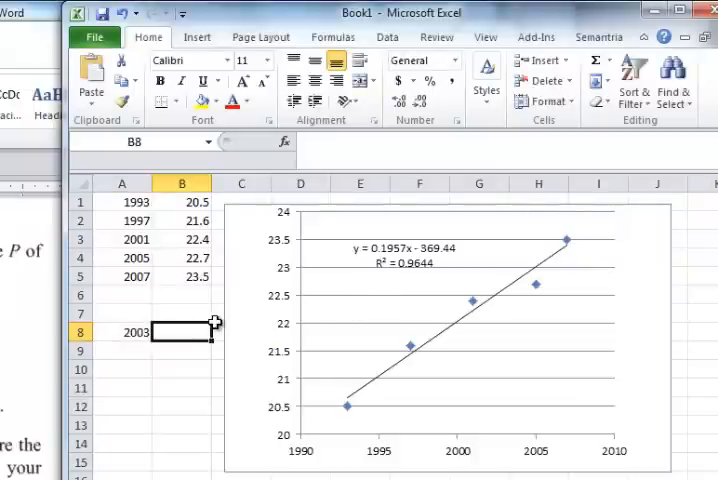
type("3")
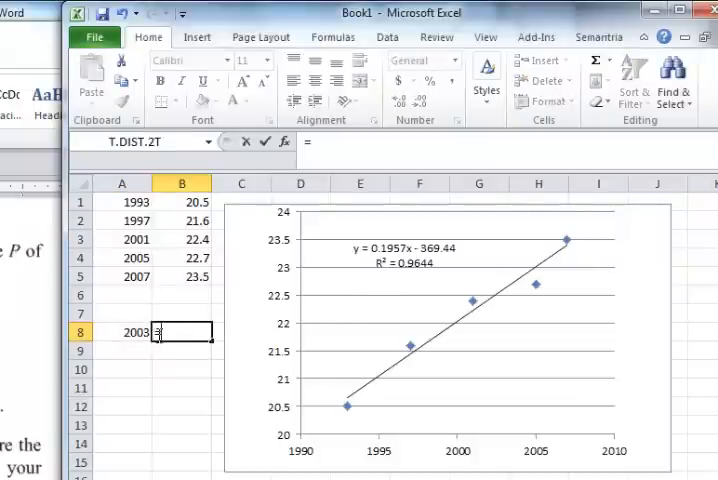
type("=")
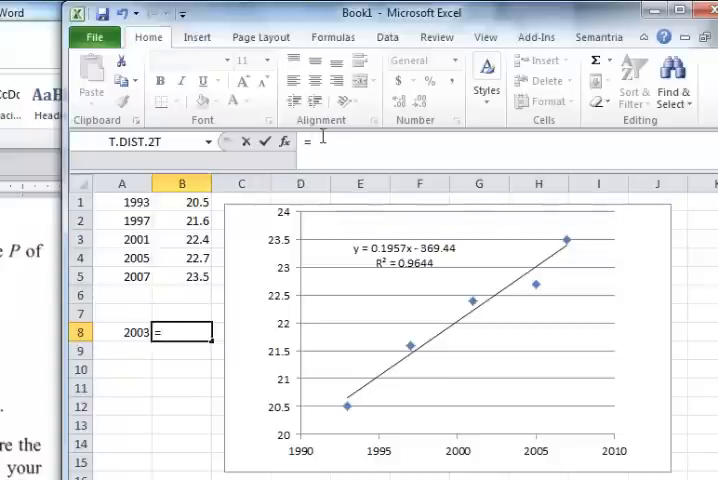
type(".1")
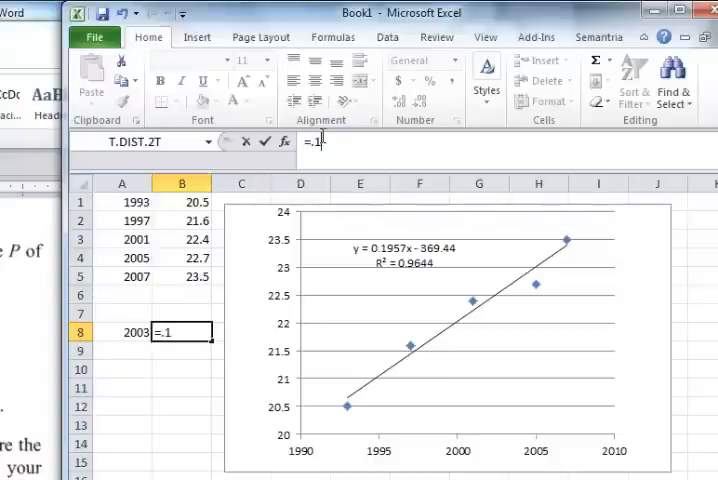
type("957*")
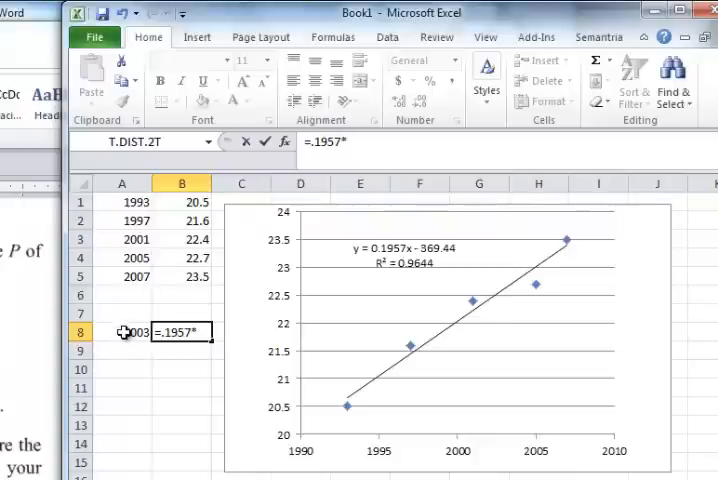
type("A8")
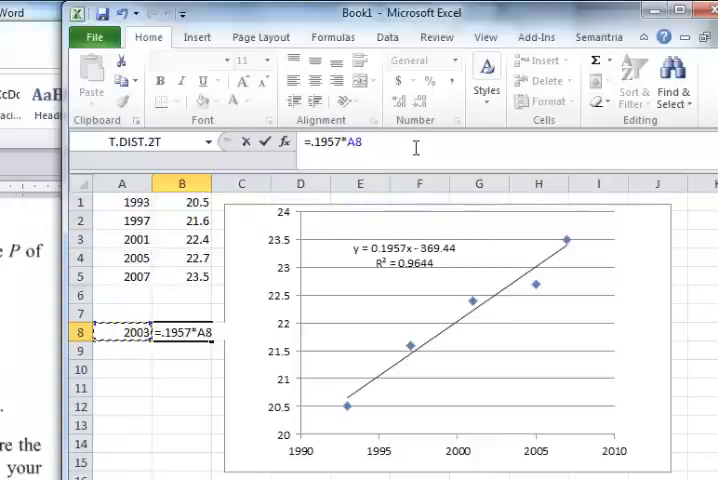
type("-")
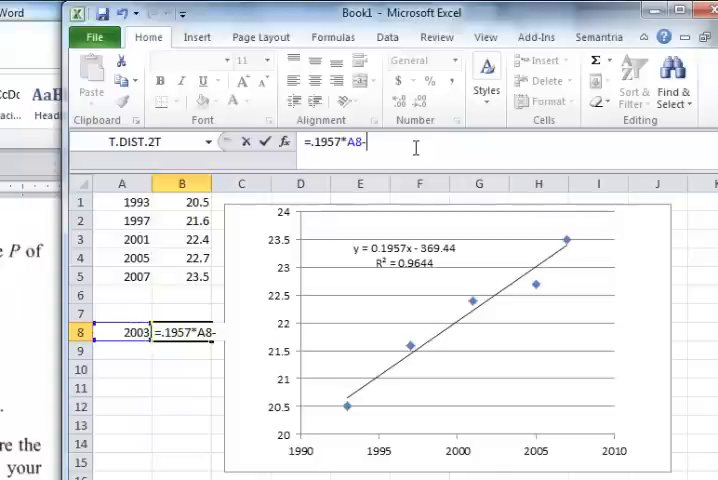
type("369")
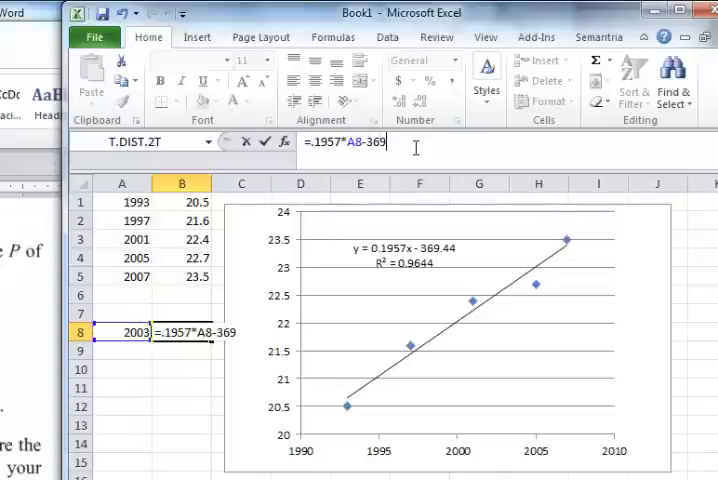
type(".44")
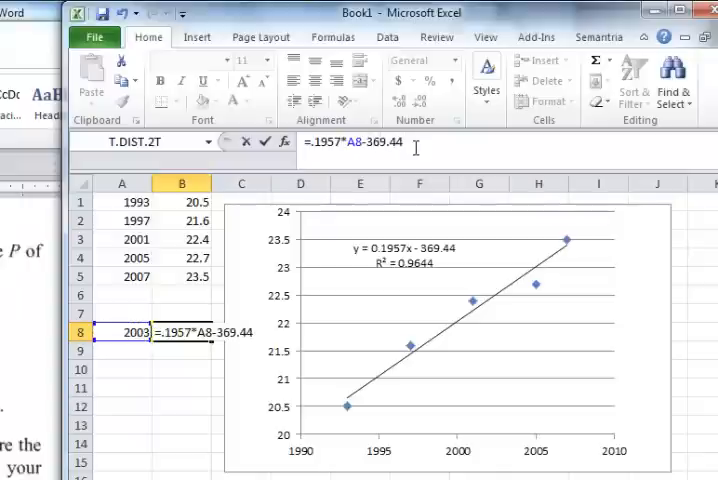
key("Return")
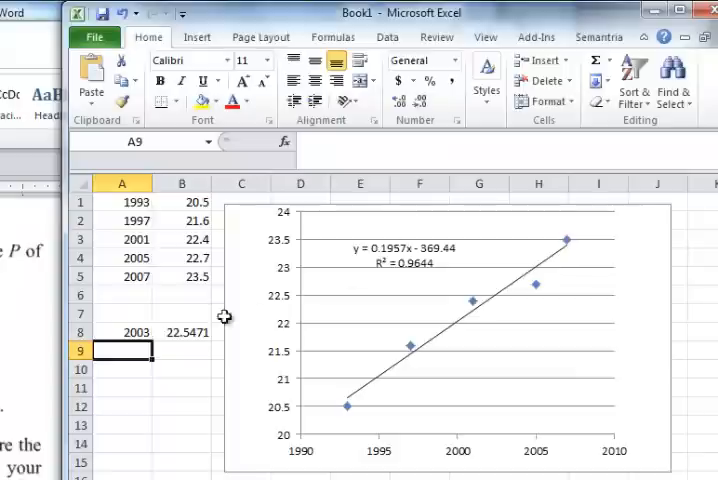
mouse_move(191, 358)
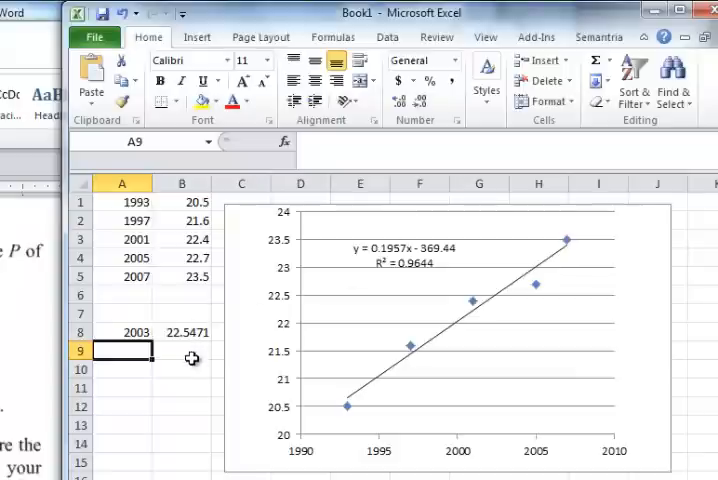
mouse_move(191, 358)
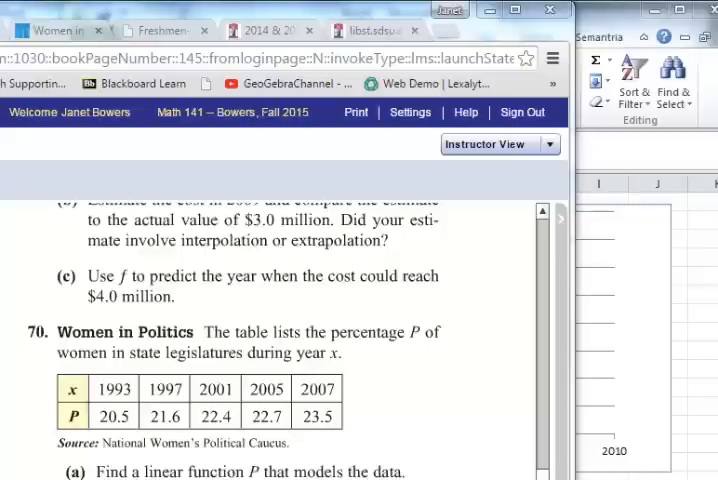
mouse_move(22, 14)
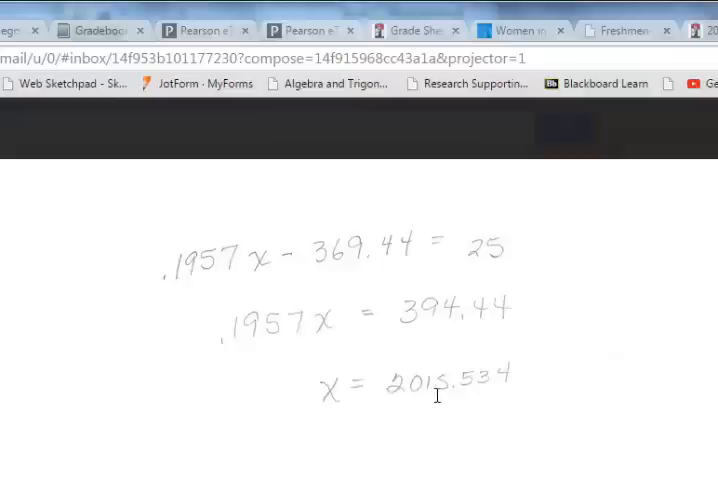
mouse_move(476, 395)
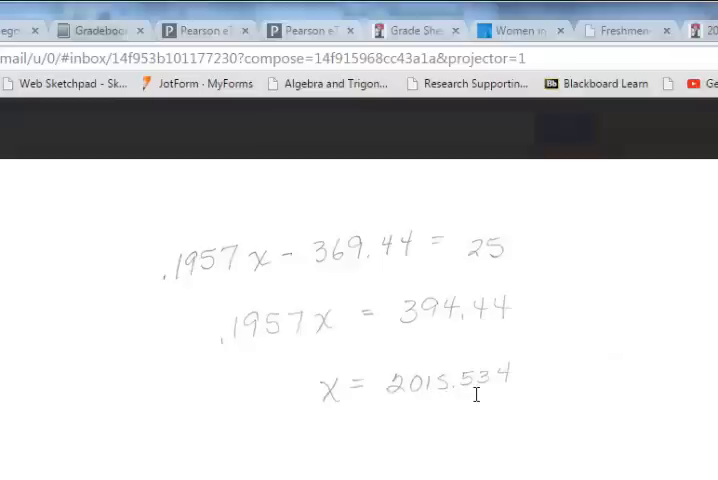
mouse_move(437, 408)
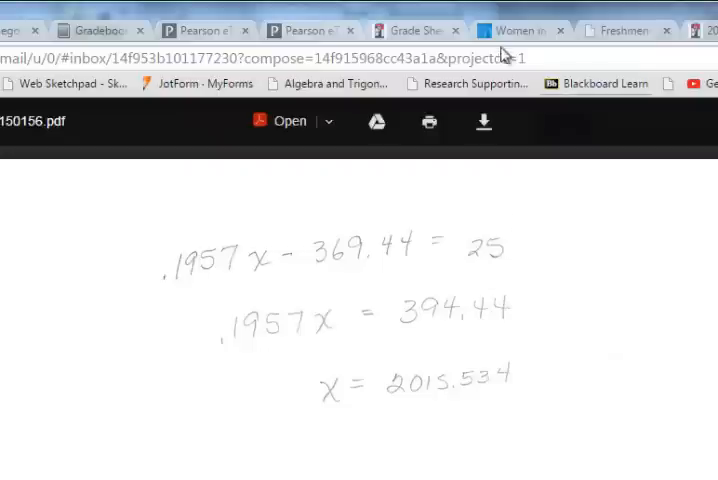
Switch to the 2015 women-in-legislatures tab and scroll to the 24.3% total
left_click(515, 30)
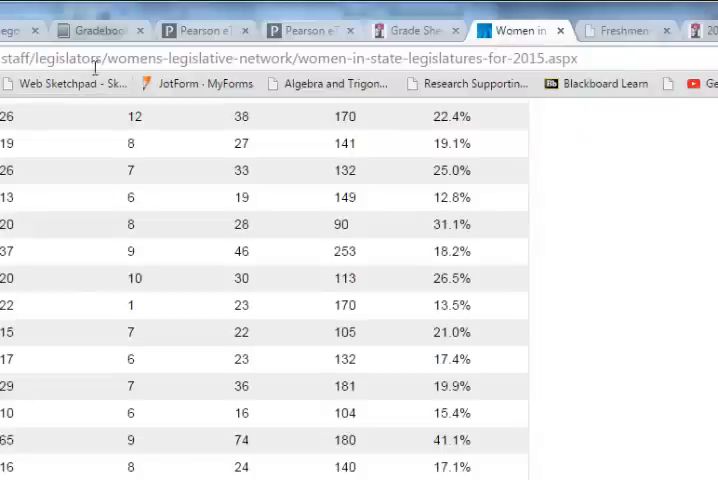
mouse_move(322, 210)
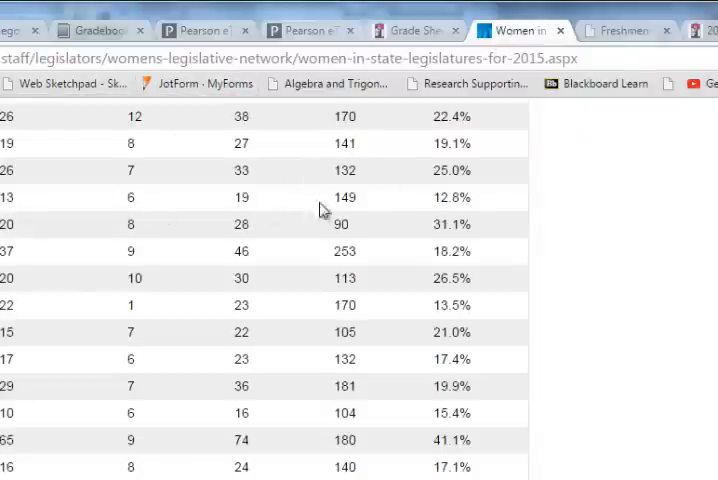
scroll("down", 3)
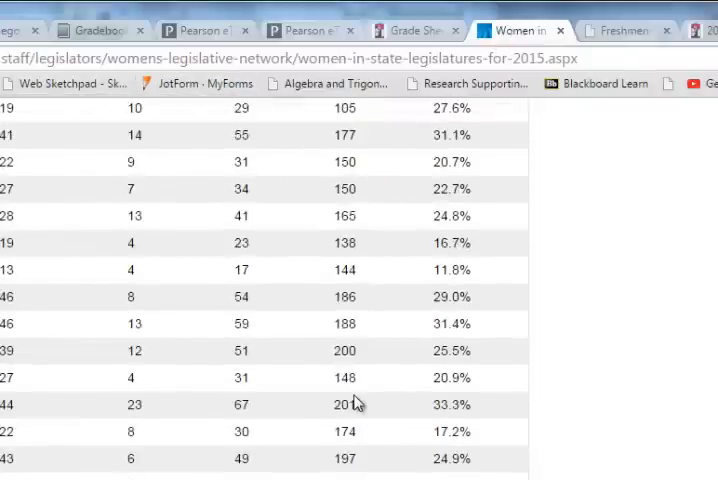
scroll("down", 3)
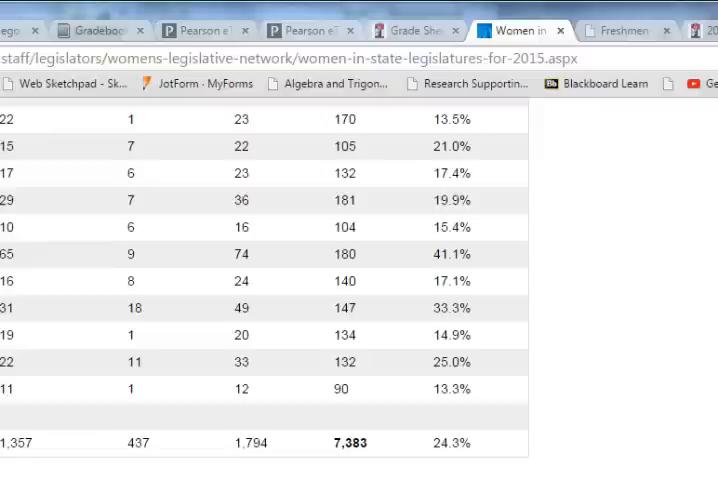
mouse_move(435, 452)
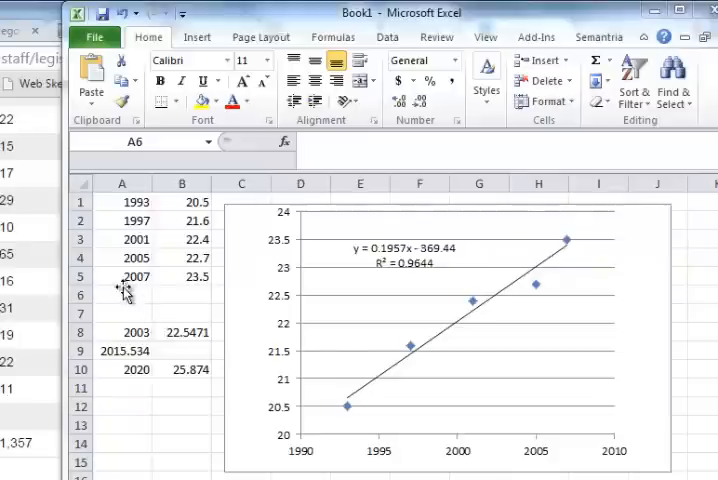
Add the row 2015 in A6 with 24.3 in B6
type("2015")
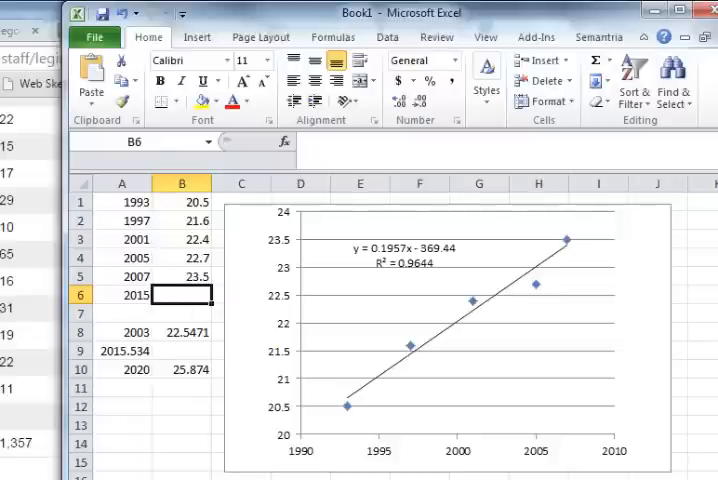
type("24.")
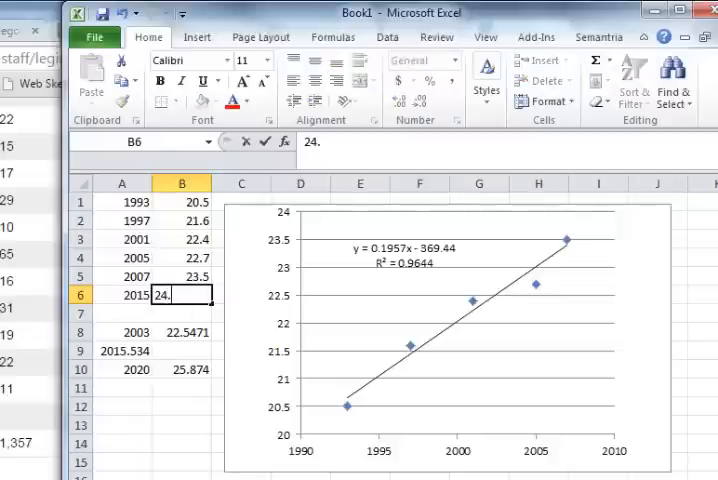
key("Return")
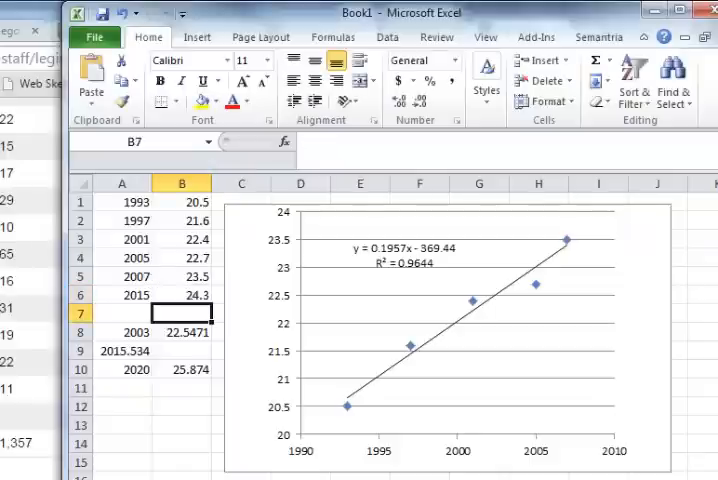
left_click(122, 257)
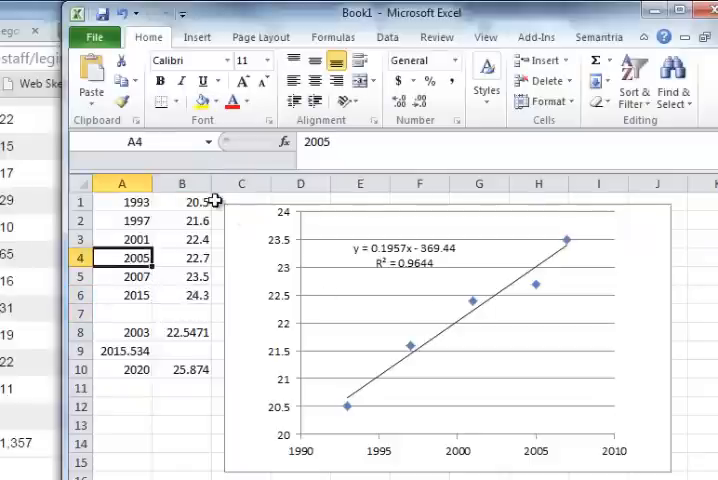
left_click(450, 330)
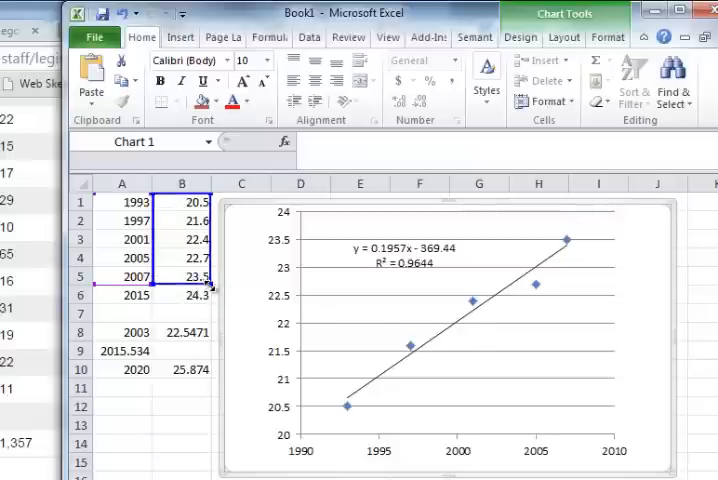
Extend the chart's data range to row 6, then open the trendline type list
left_click(181, 294)
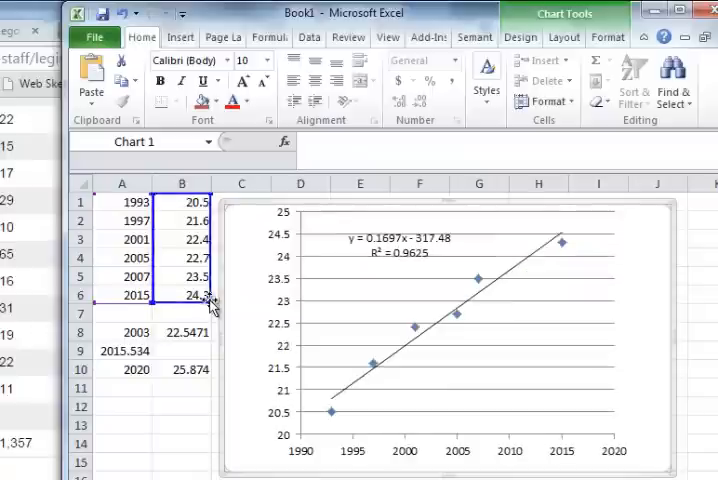
left_click(555, 245)
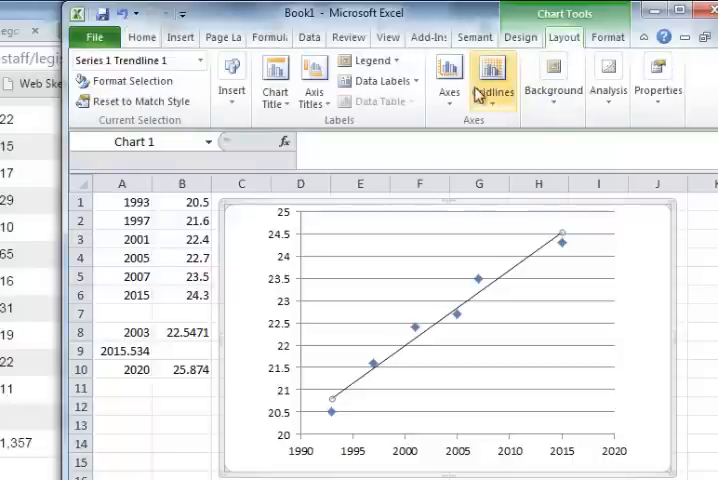
left_click(608, 82)
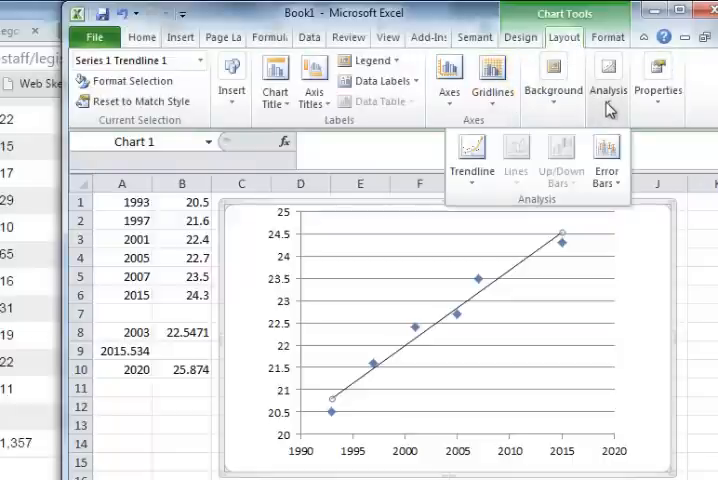
left_click(472, 160)
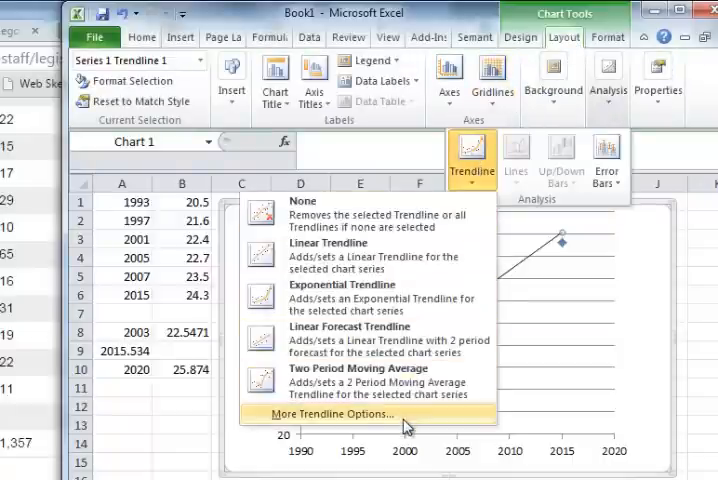
Display the refit trendline equation y = 0.1697x − 317.48 on the chart
left_click(333, 414)
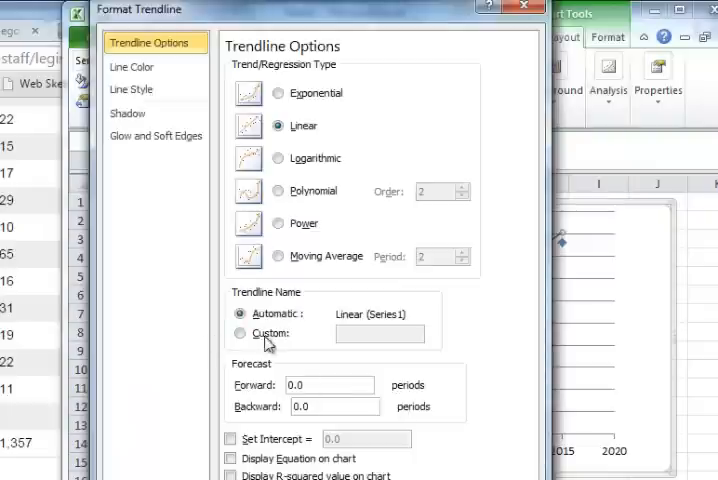
left_click(229, 458)
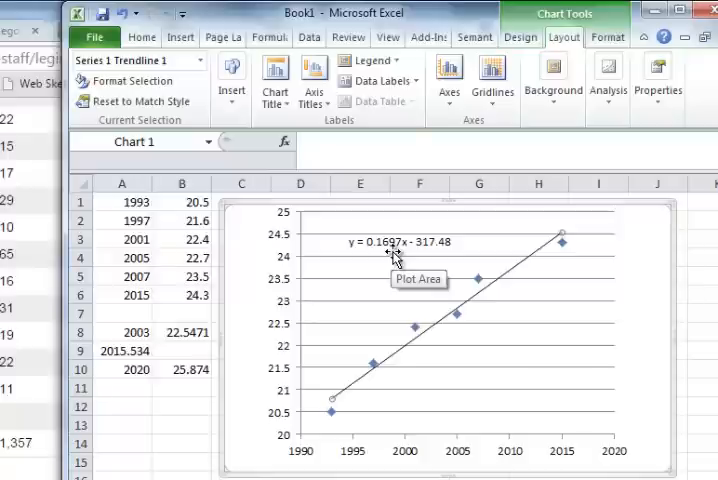
mouse_move(410, 262)
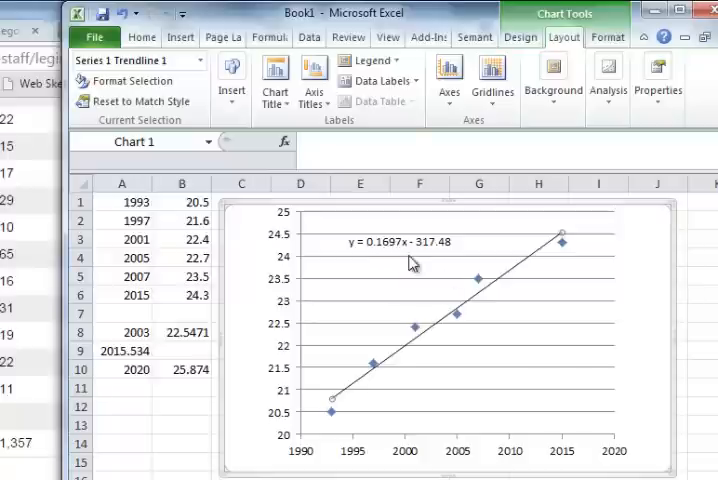
mouse_move(420, 268)
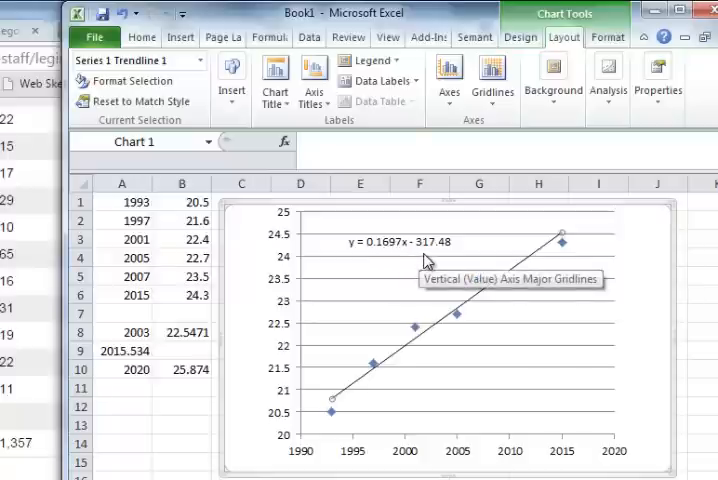
mouse_move(438, 248)
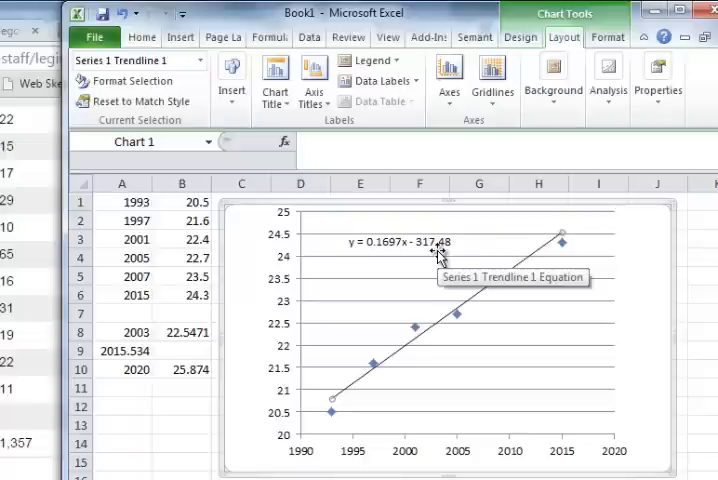
left_click(397, 243)
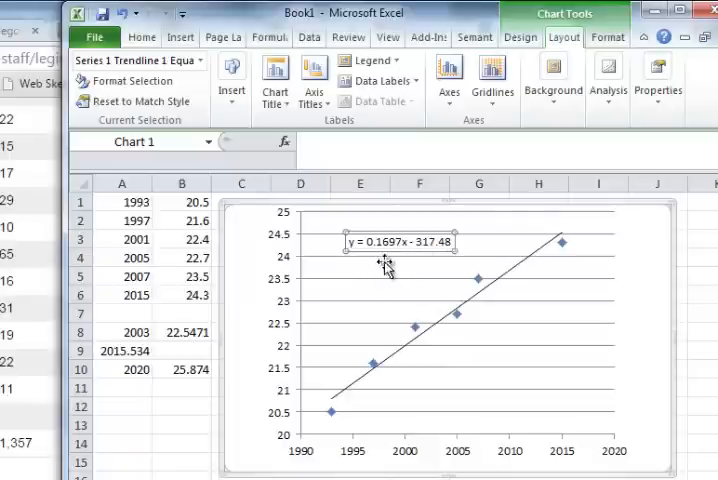
mouse_move(388, 265)
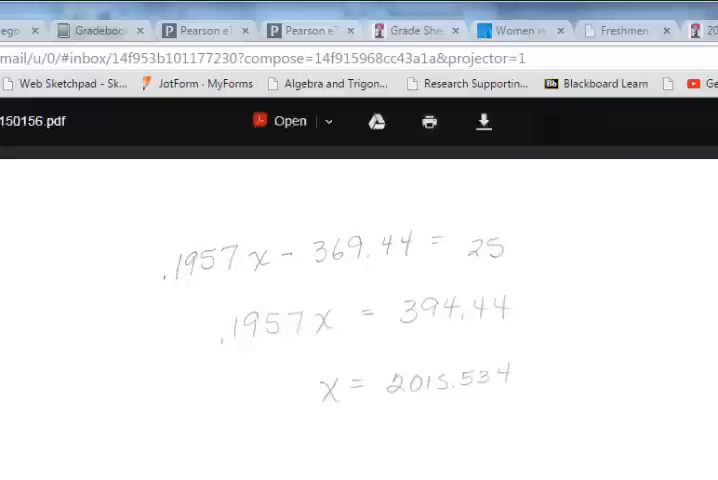
mouse_move(224, 280)
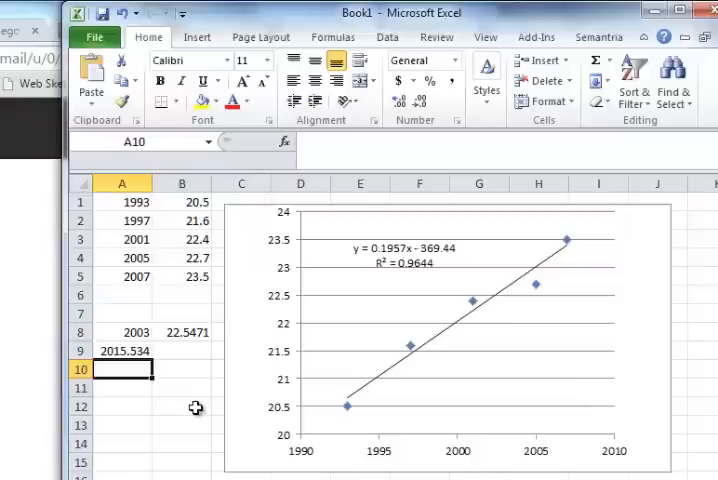
Enter 2020 in A10 and =.1957*A10-369.44 in B10, predicting 25.874
type("2")
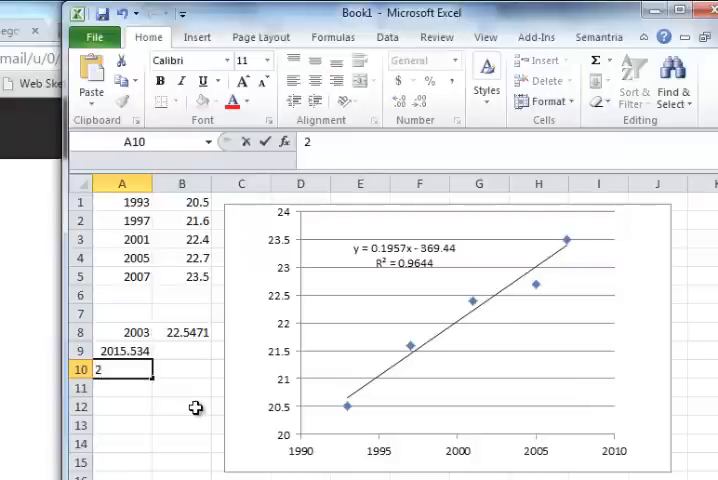
type("020")
left_click(182, 370)
type("=")
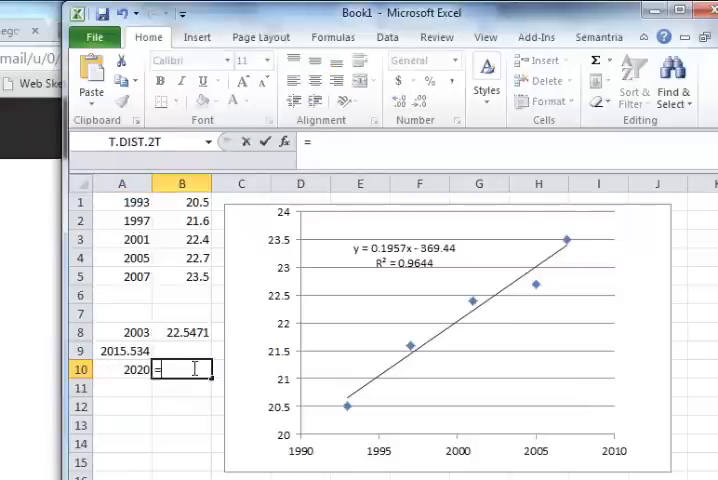
mouse_move(237, 325)
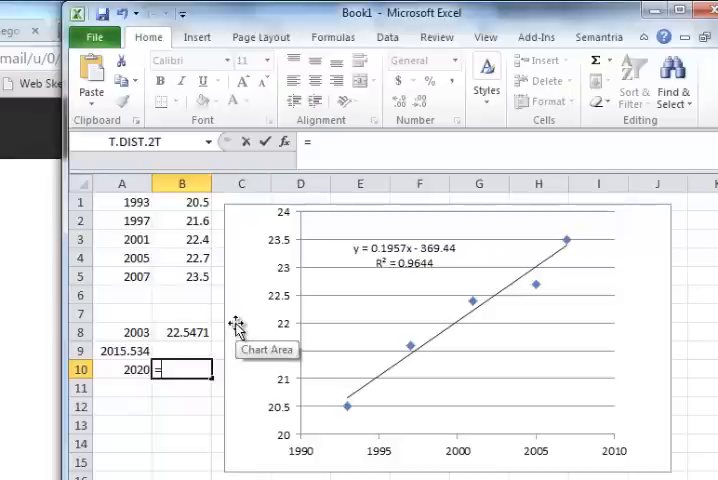
type(".1957")
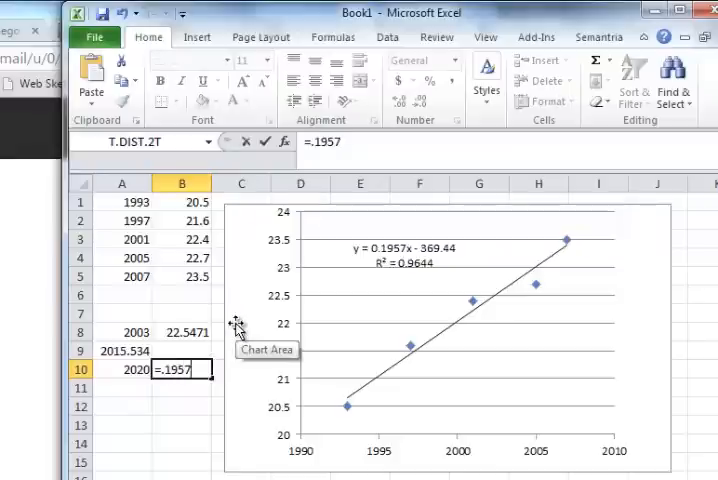
type("*")
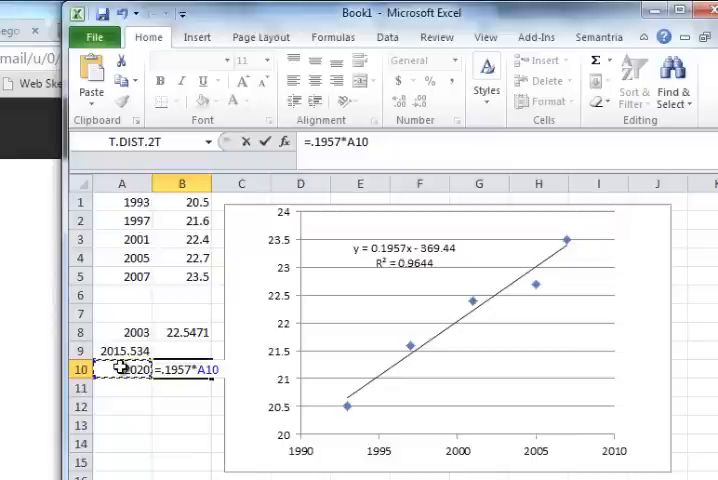
type("-")
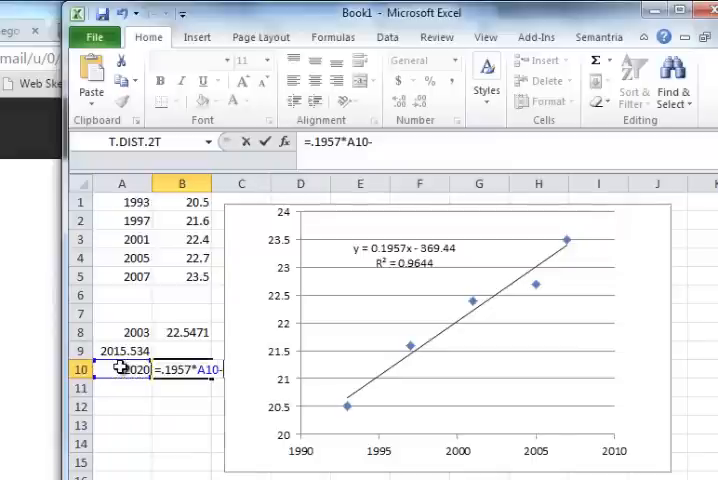
type("36")
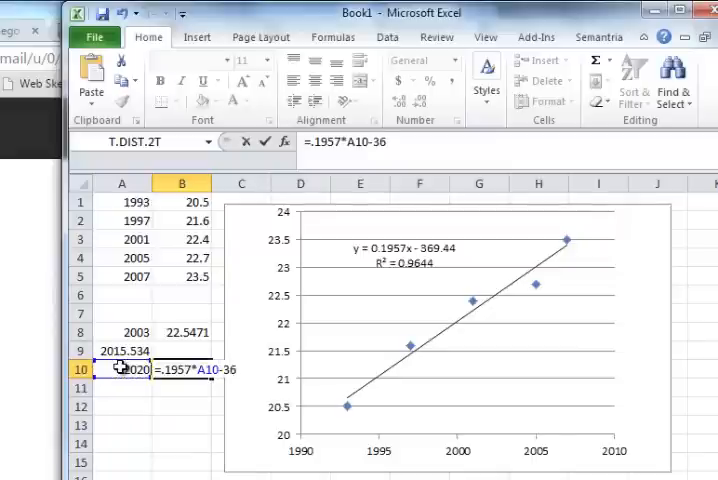
key("Return")
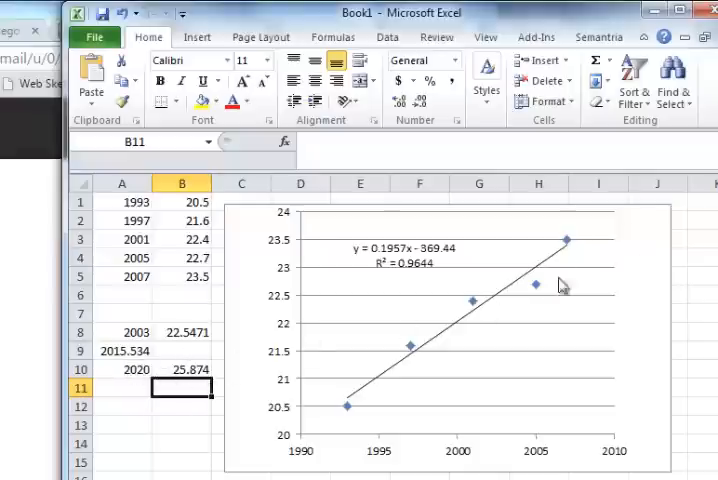
mouse_move(290, 305)
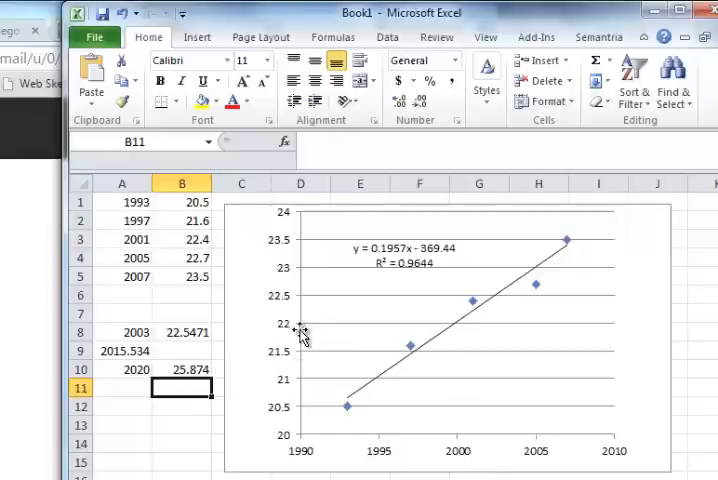
left_click(181, 369)
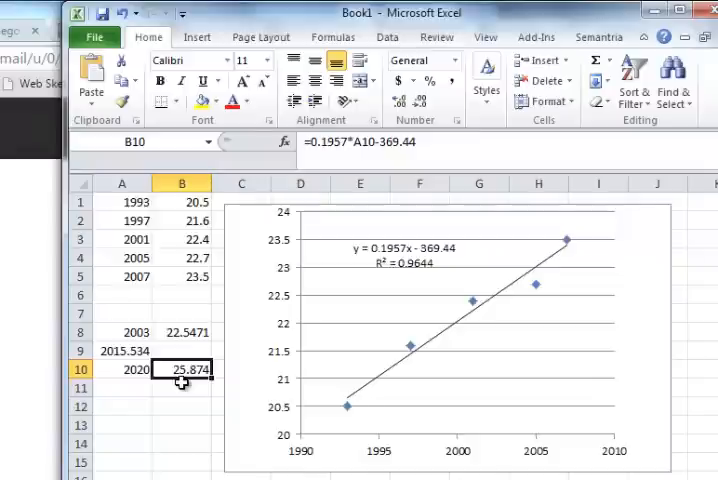
mouse_move(205, 394)
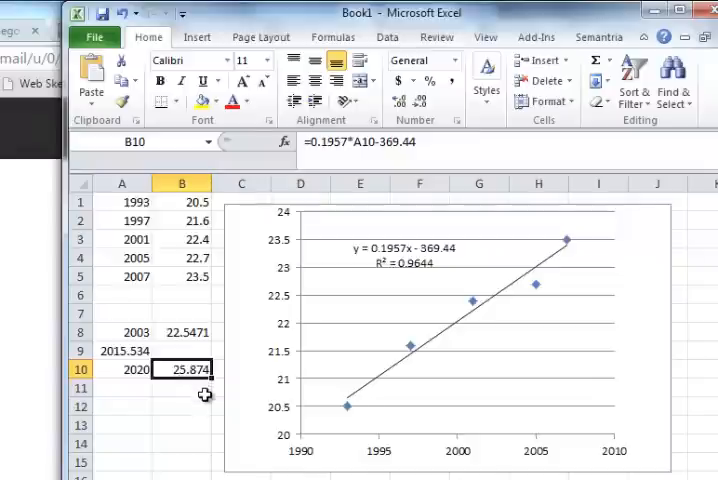